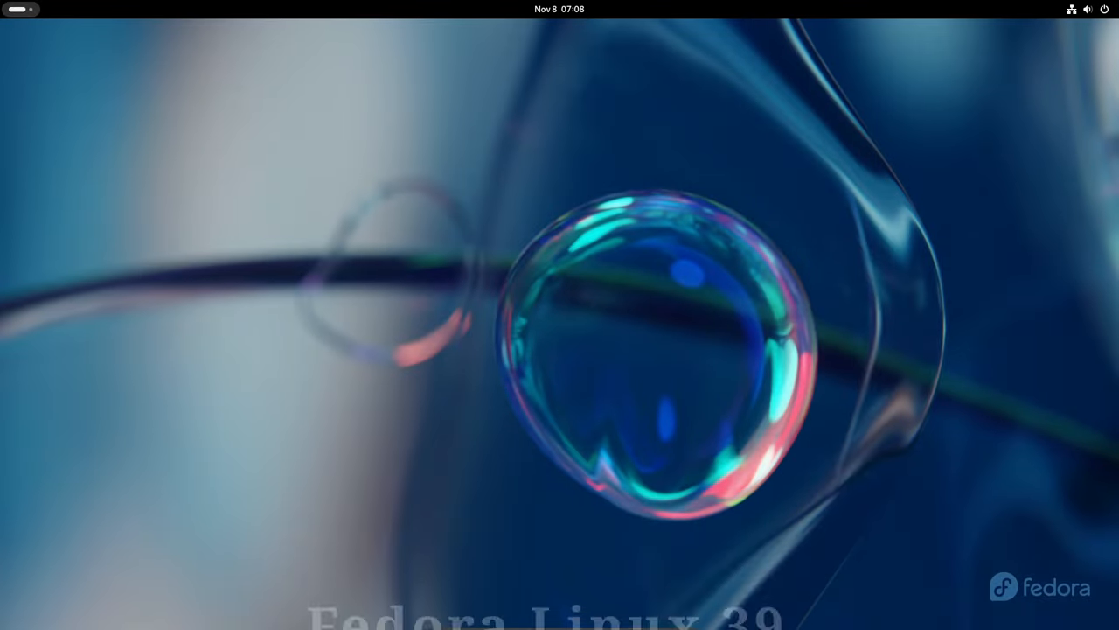
Step: Open the grid of installed applications from the dash's Show Apps button
click(656, 592)
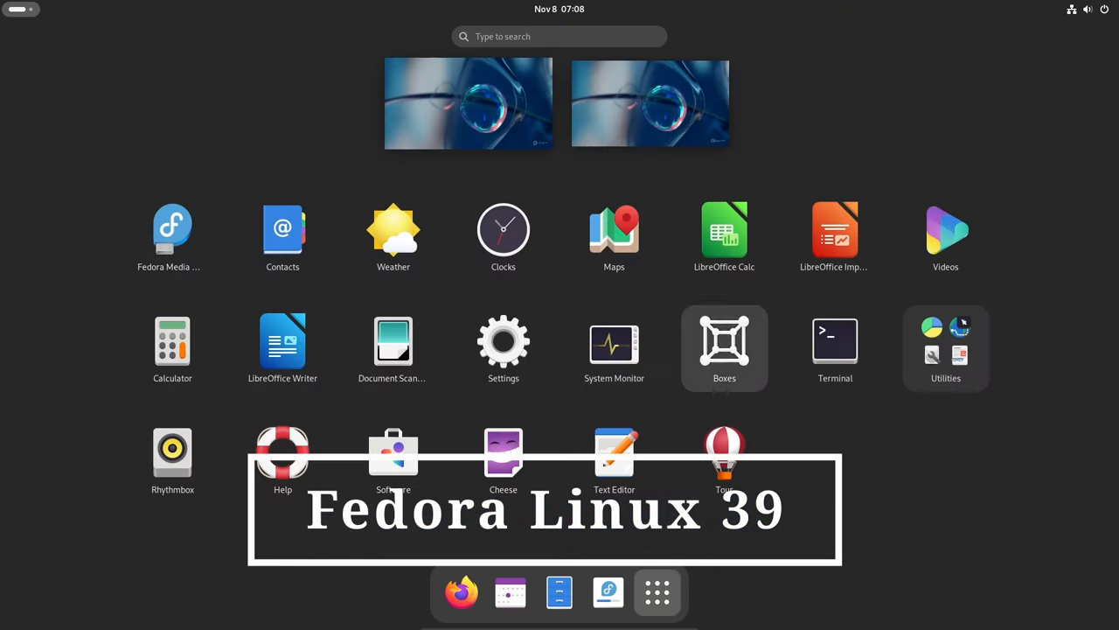
Step: Launch Terminal and run 'uname -oa' and 'uname -r', showing kernel 6.5.6-300.fc39.x86_64
click(834, 341)
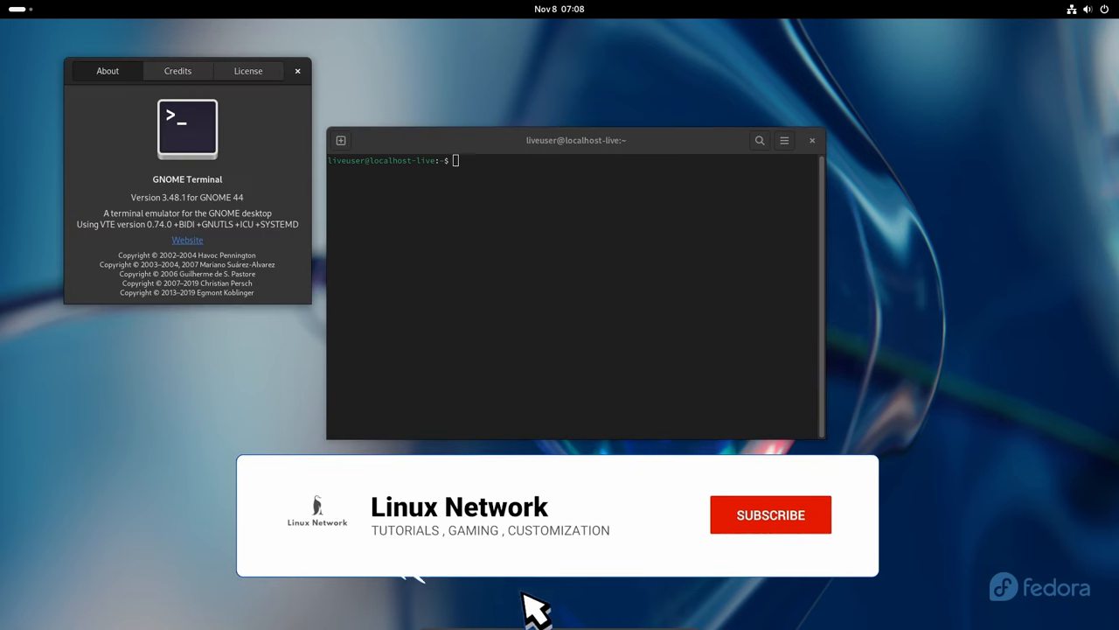
click(297, 71)
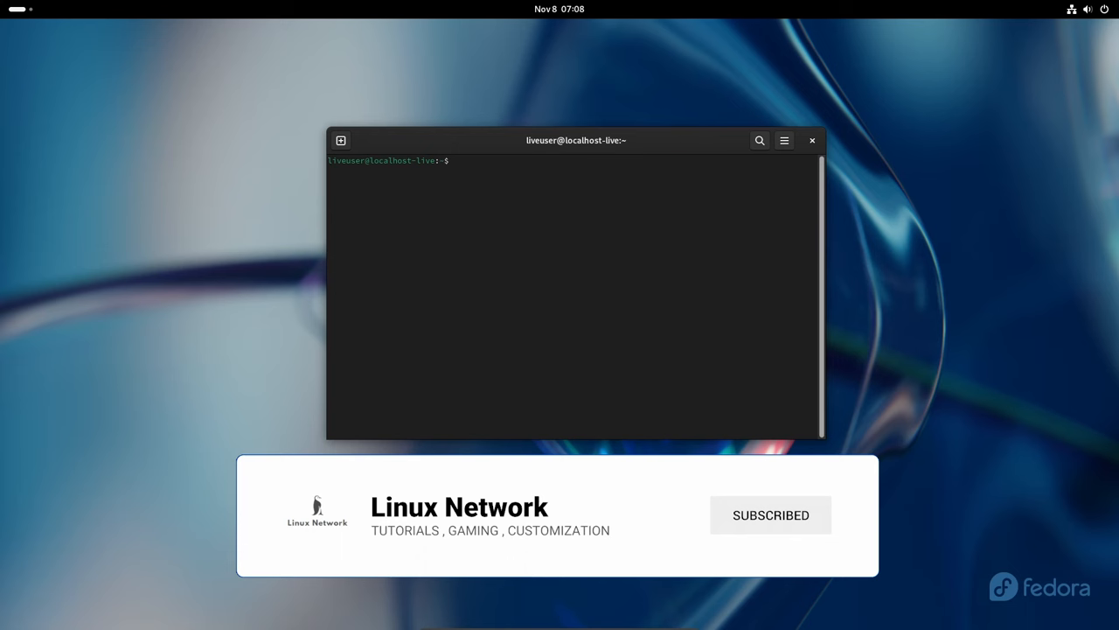
text(uname -oa)
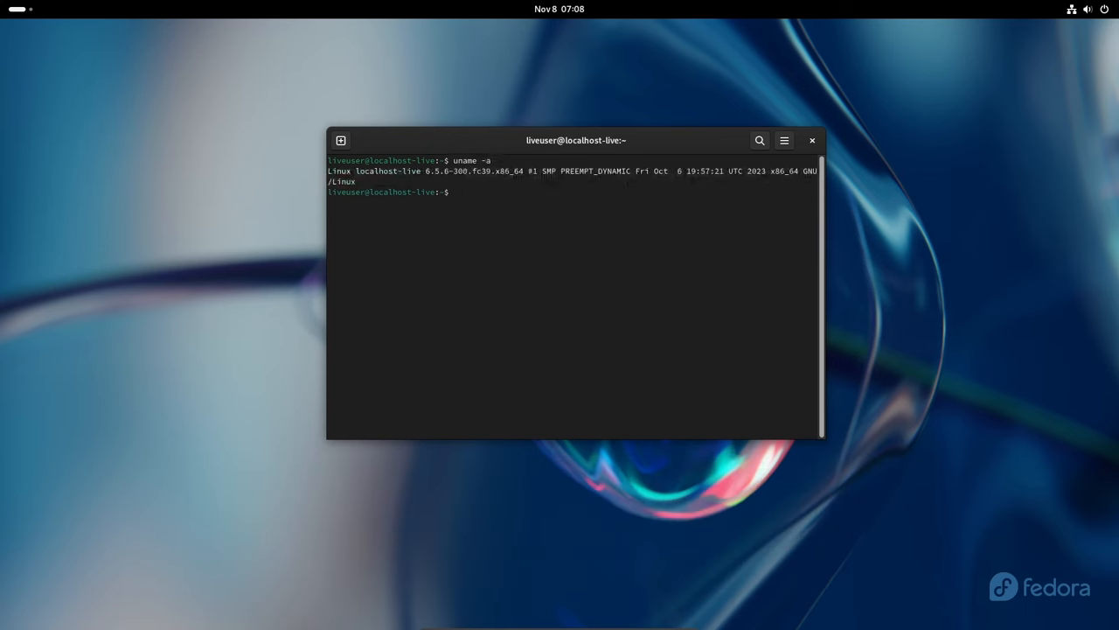
text(uname -r)
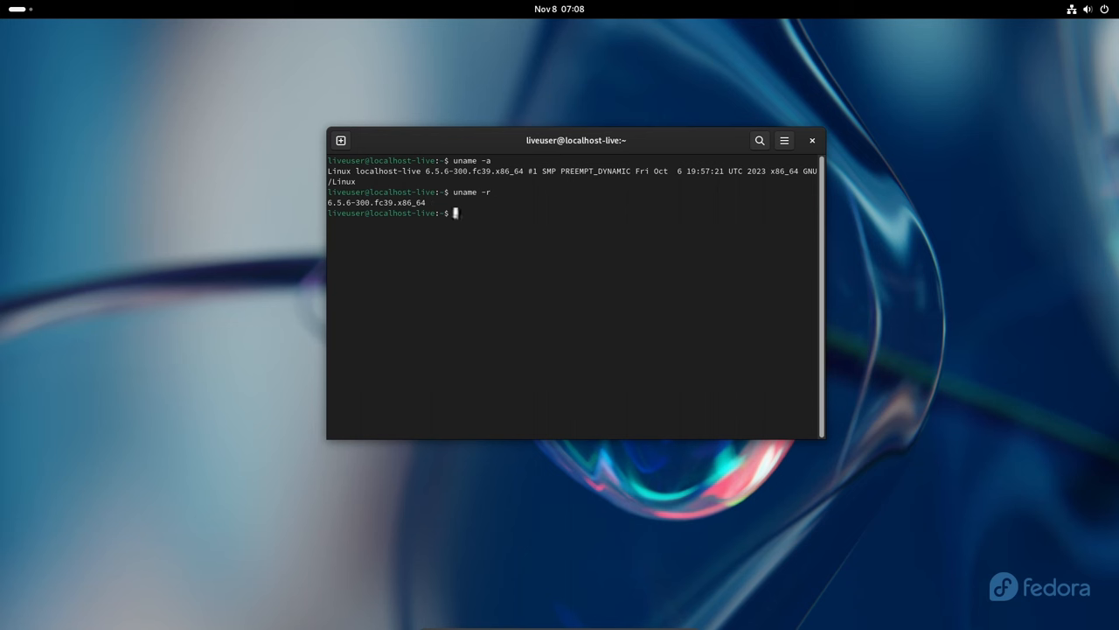
Step: View Settings' About page: Fedora Linux 39, 9.7 GiB memory, 16.1 GB disk; then close
click(812, 140)
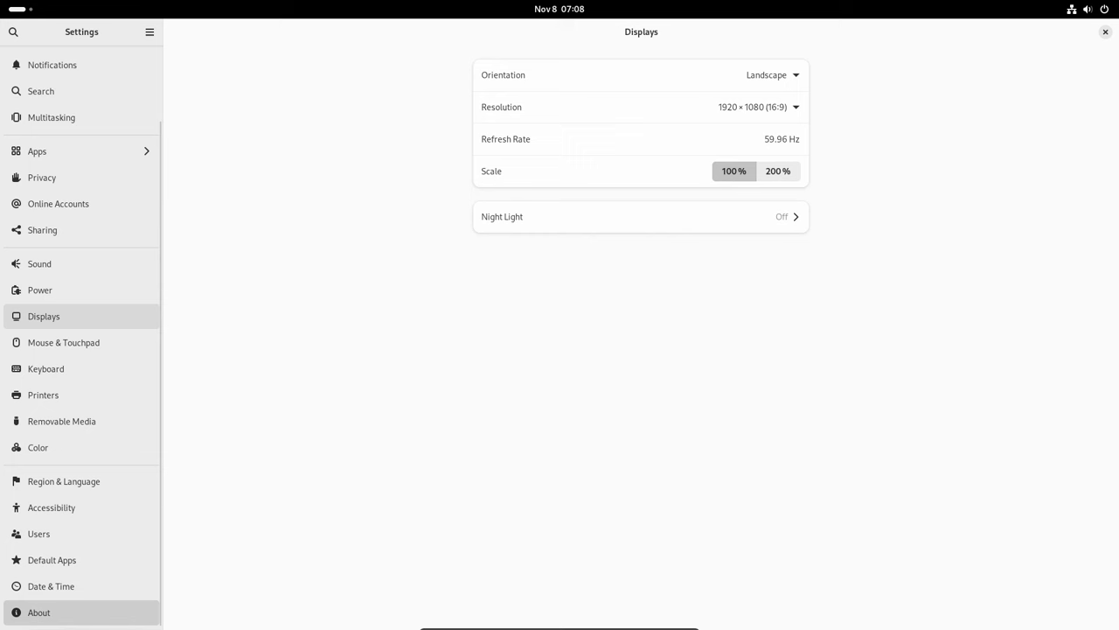
click(40, 612)
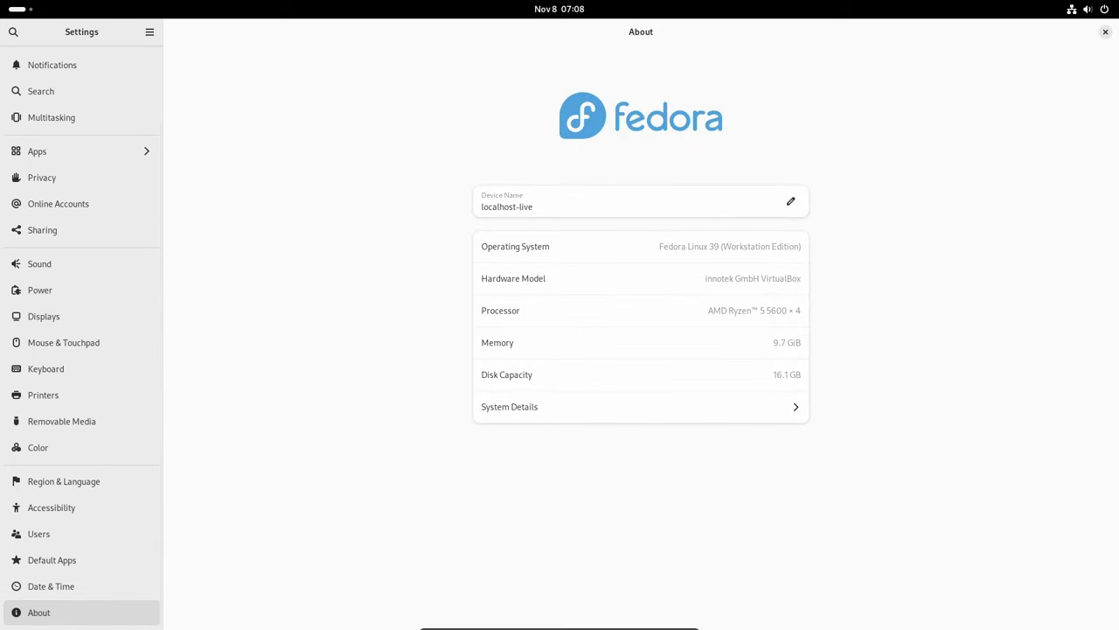
double_click(729, 246)
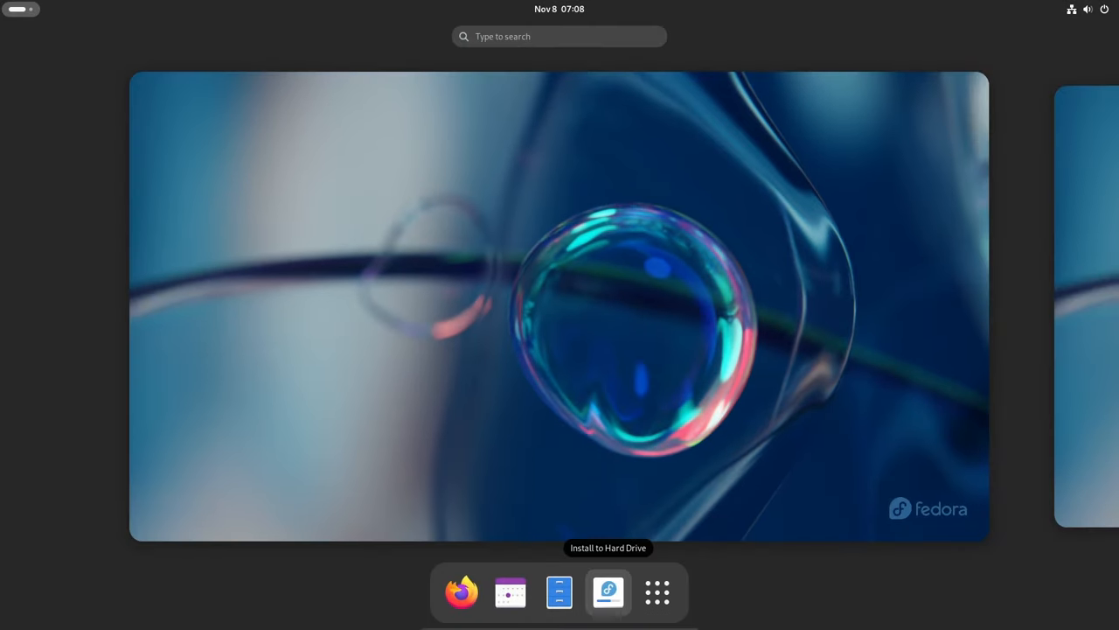
Step: Browse the Home folder in Files, switch back to icon grid view, and close
click(559, 592)
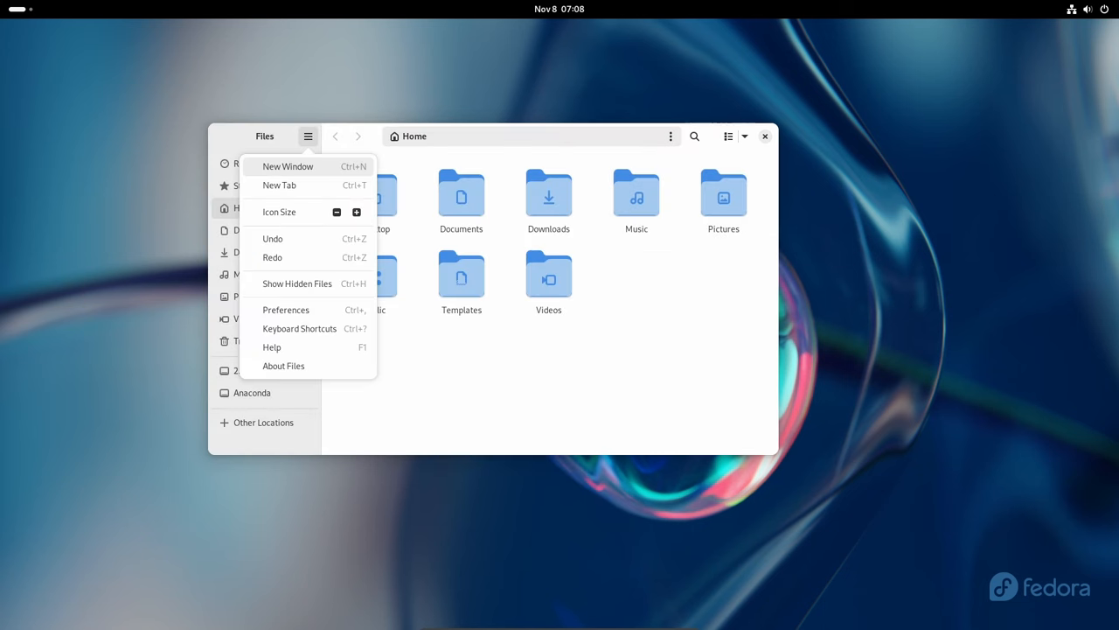
mouse_move(286, 309)
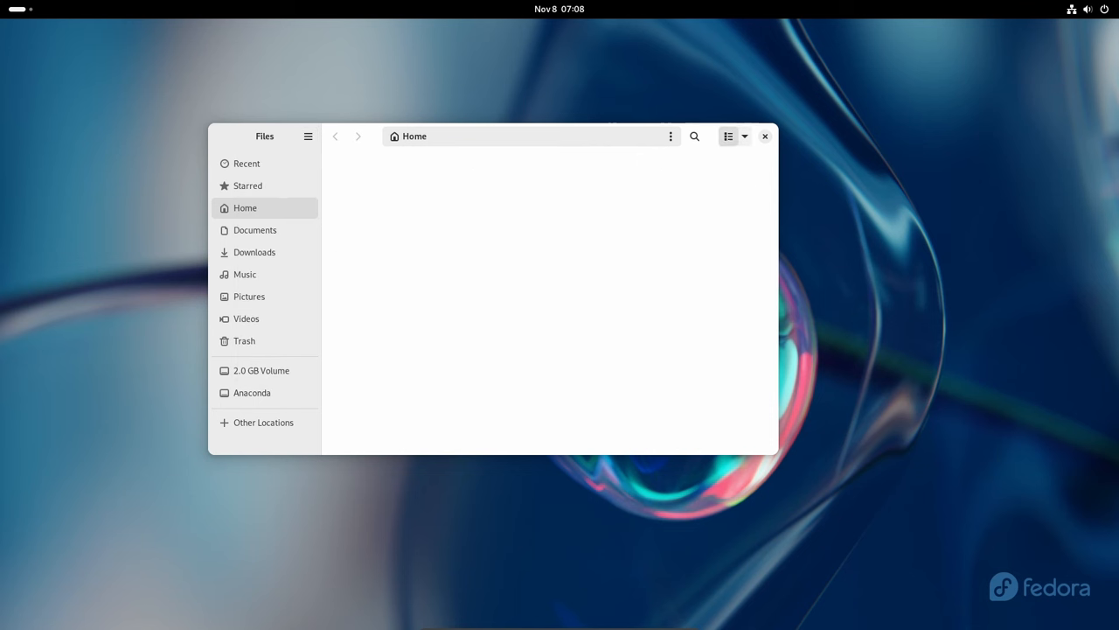
click(744, 135)
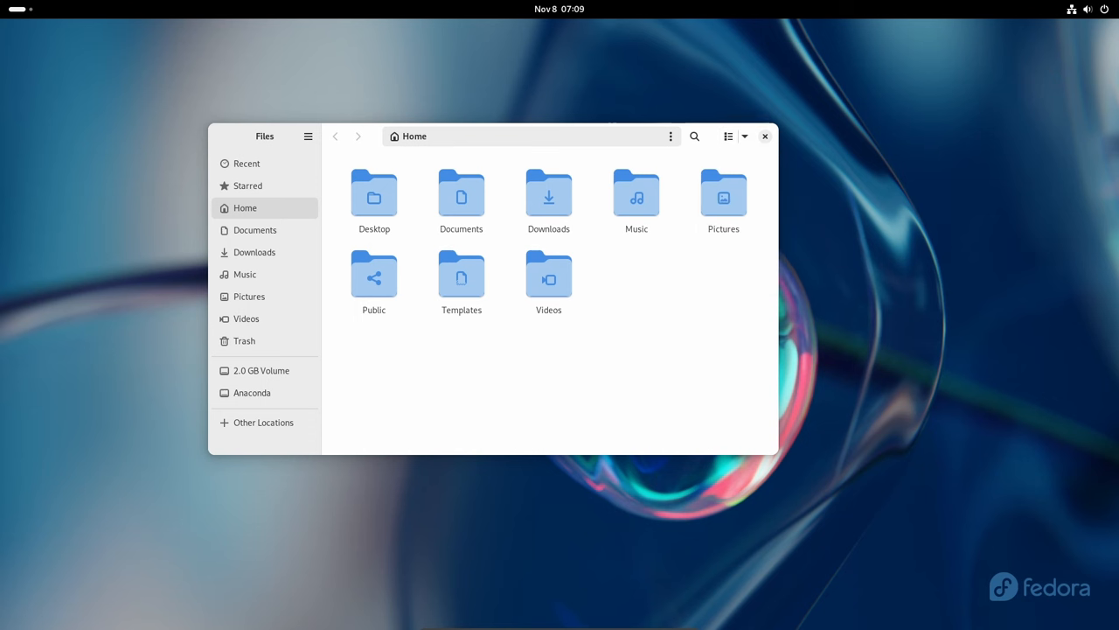
click(765, 135)
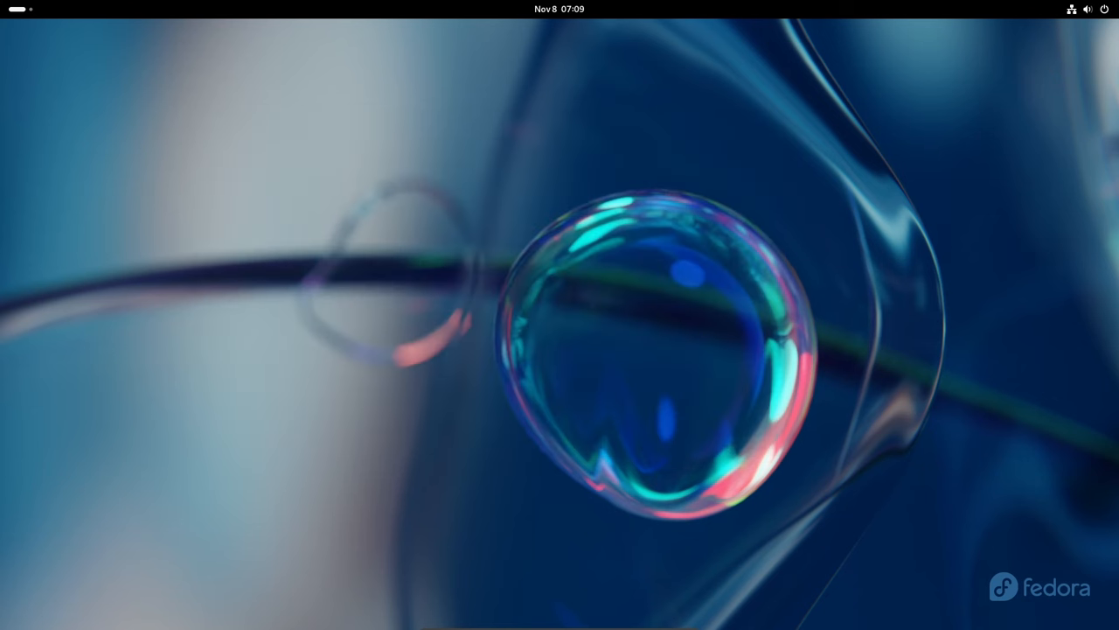
Step: Apply the Dark style in Settings > Appearance, then close Settings
click(1087, 9)
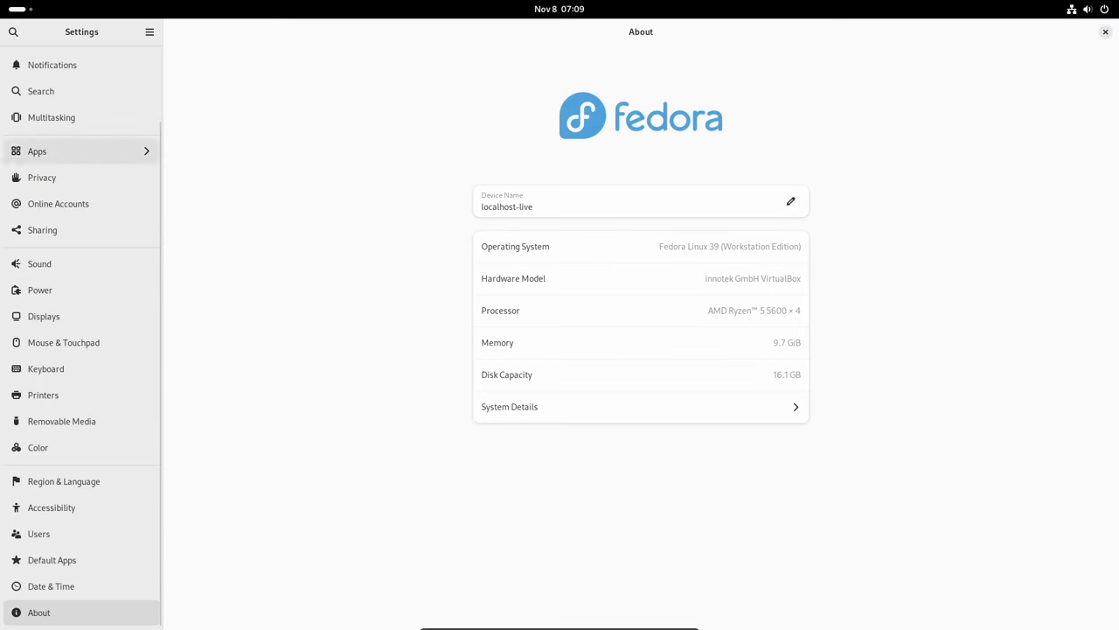
mouse_move(38, 447)
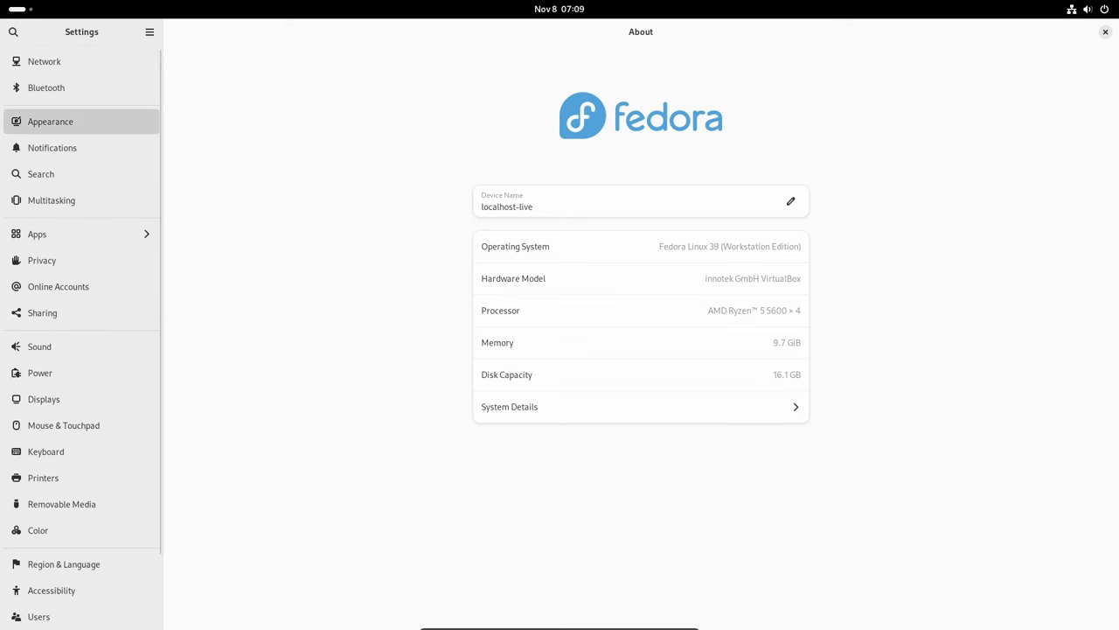
click(50, 121)
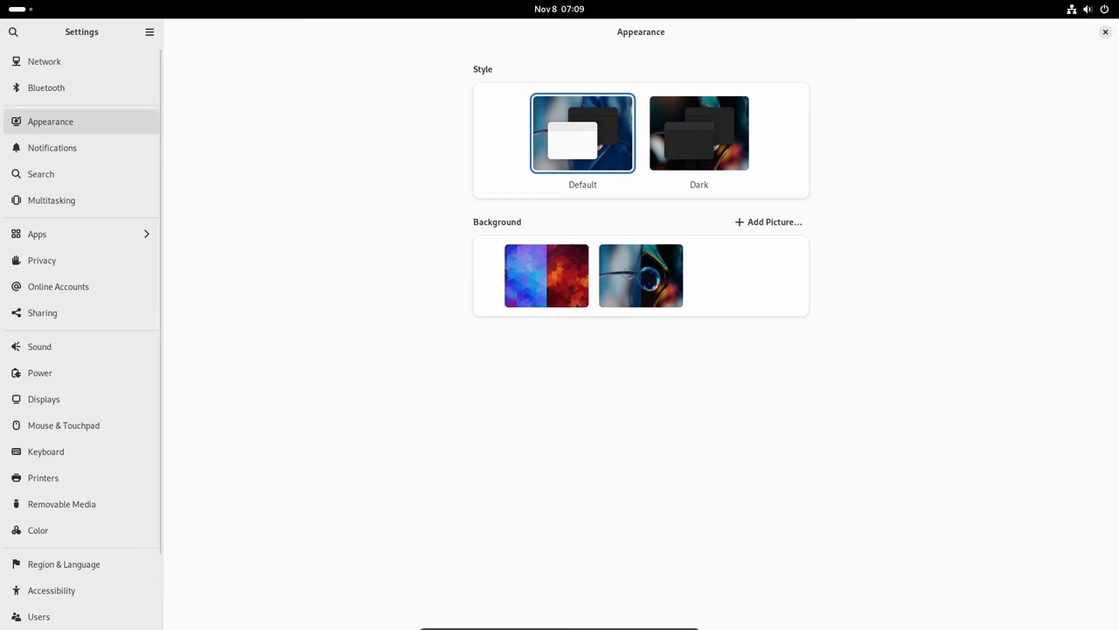
click(698, 132)
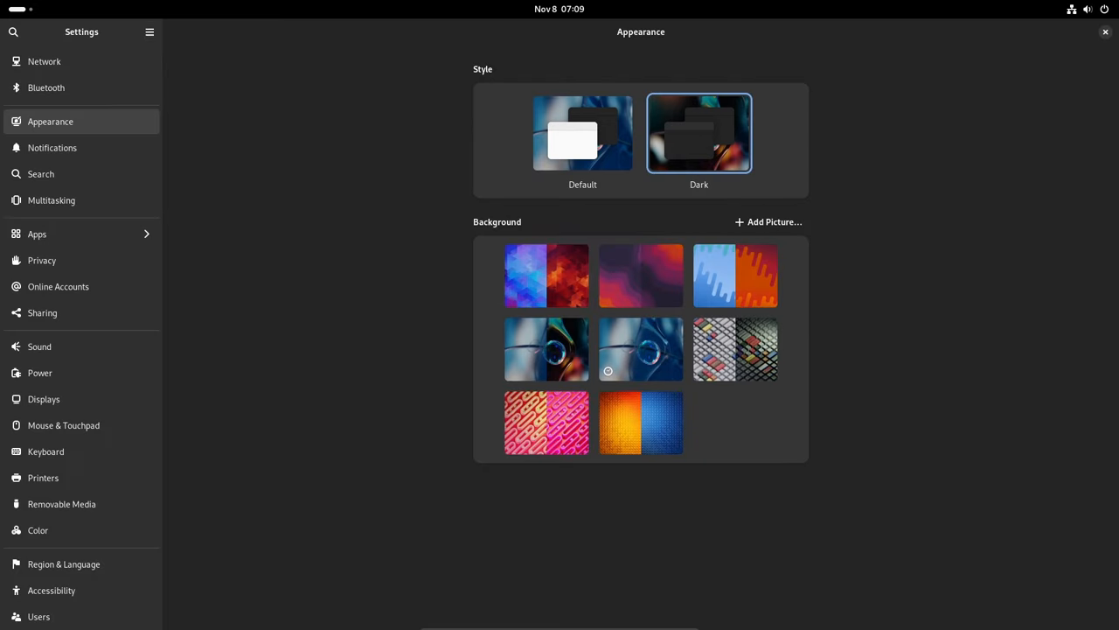
scroll(down, 3)
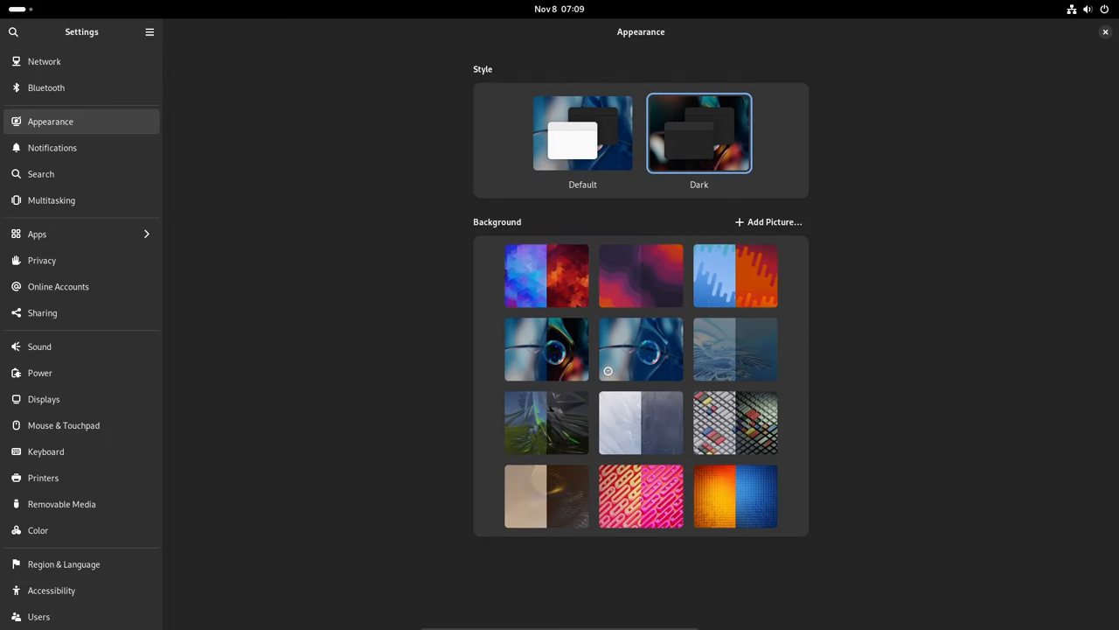
click(1105, 32)
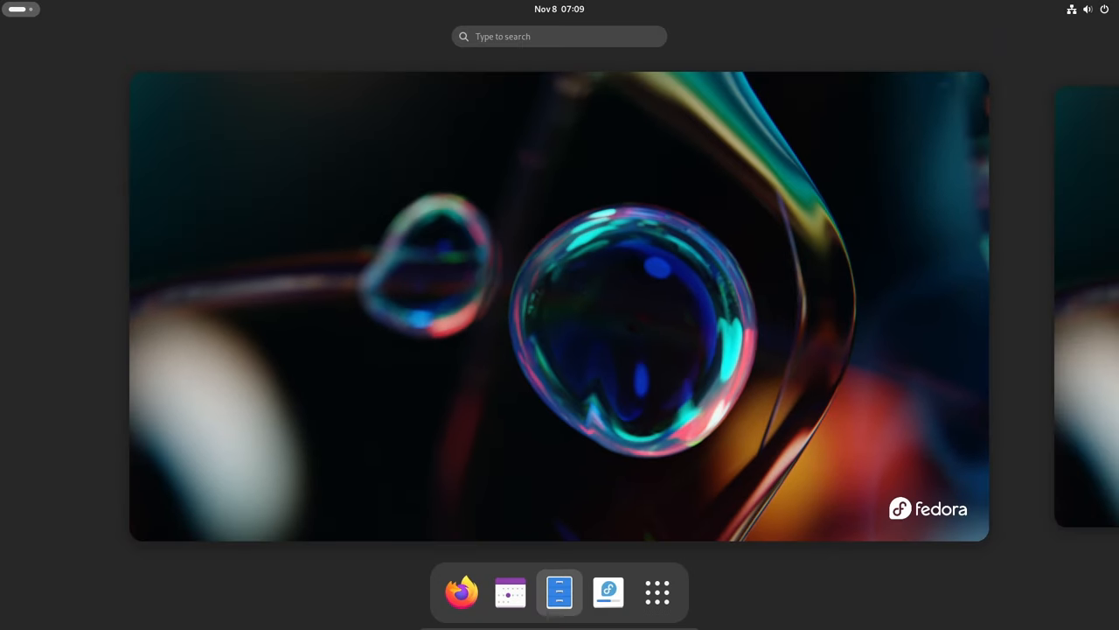
Step: Confirm Dark Style is on in Quick Settings, then return to the activities overview
click(559, 592)
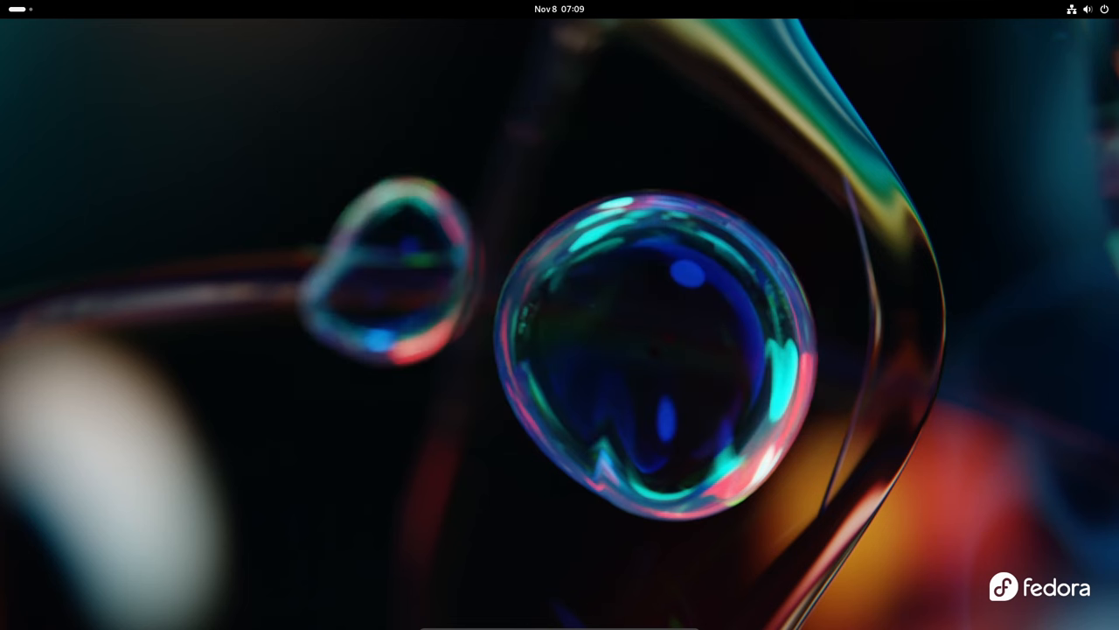
click(559, 9)
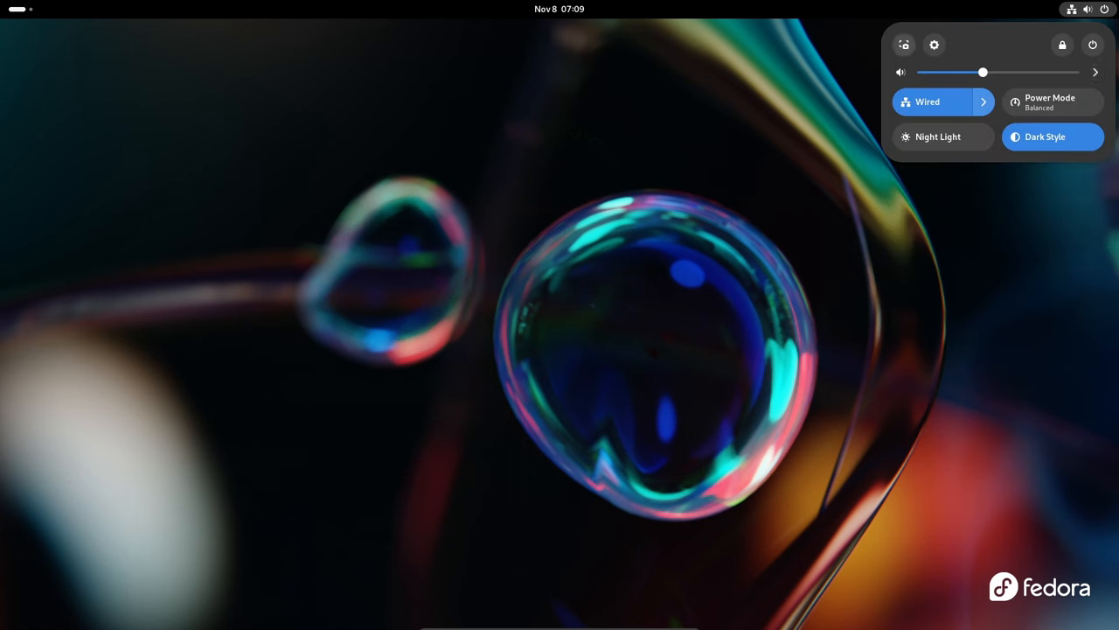
click(560, 350)
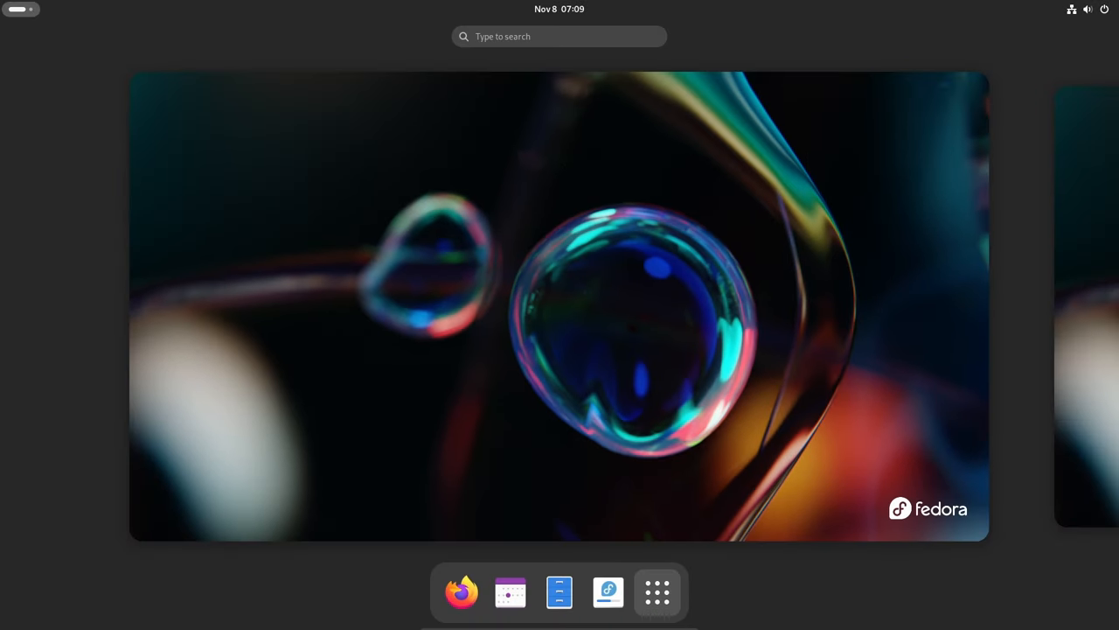
Step: Launch Firefox from the app grid
click(657, 592)
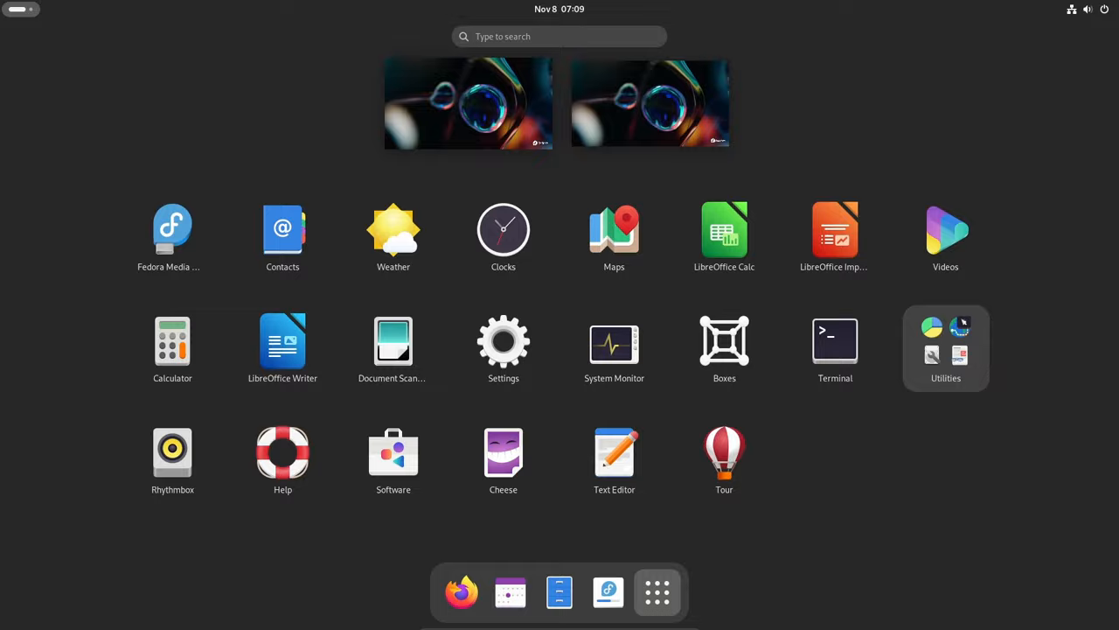
click(945, 347)
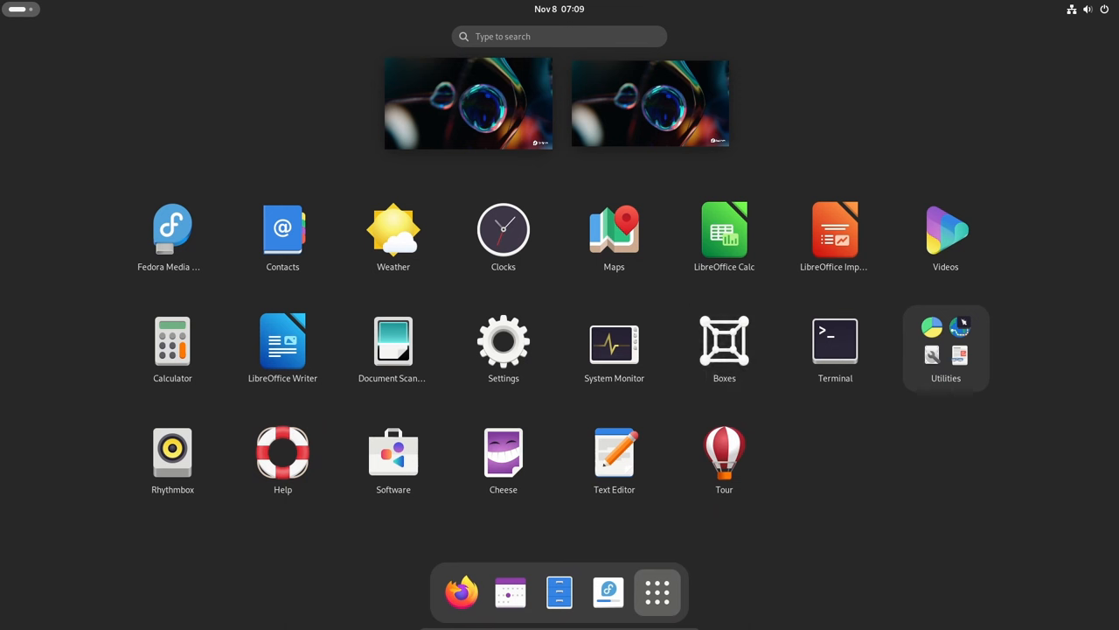
mouse_move(614, 345)
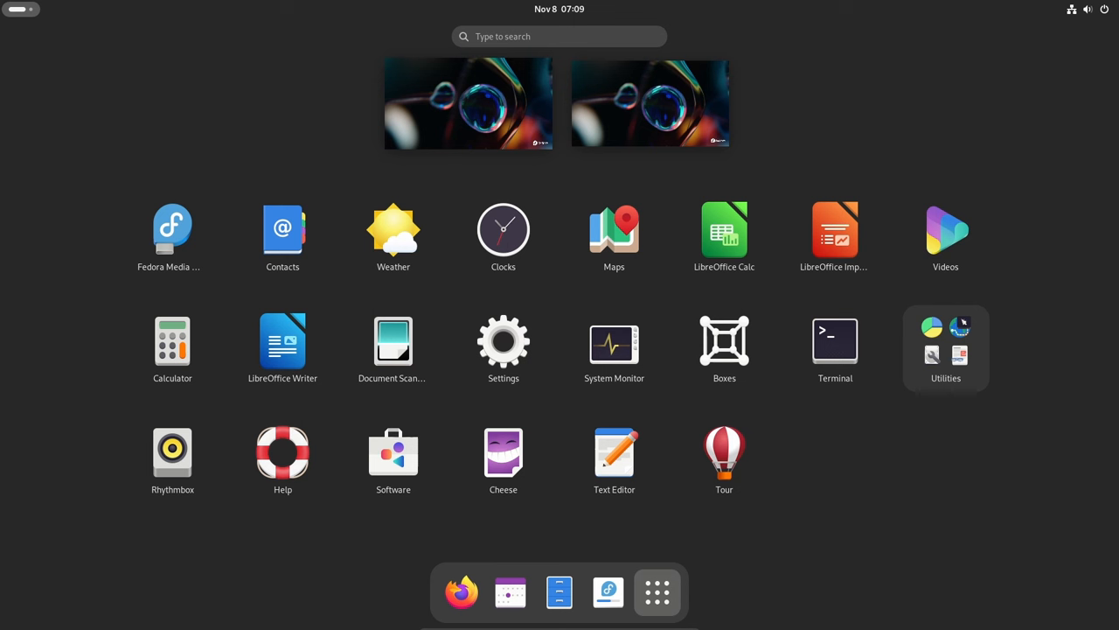
mouse_move(724, 231)
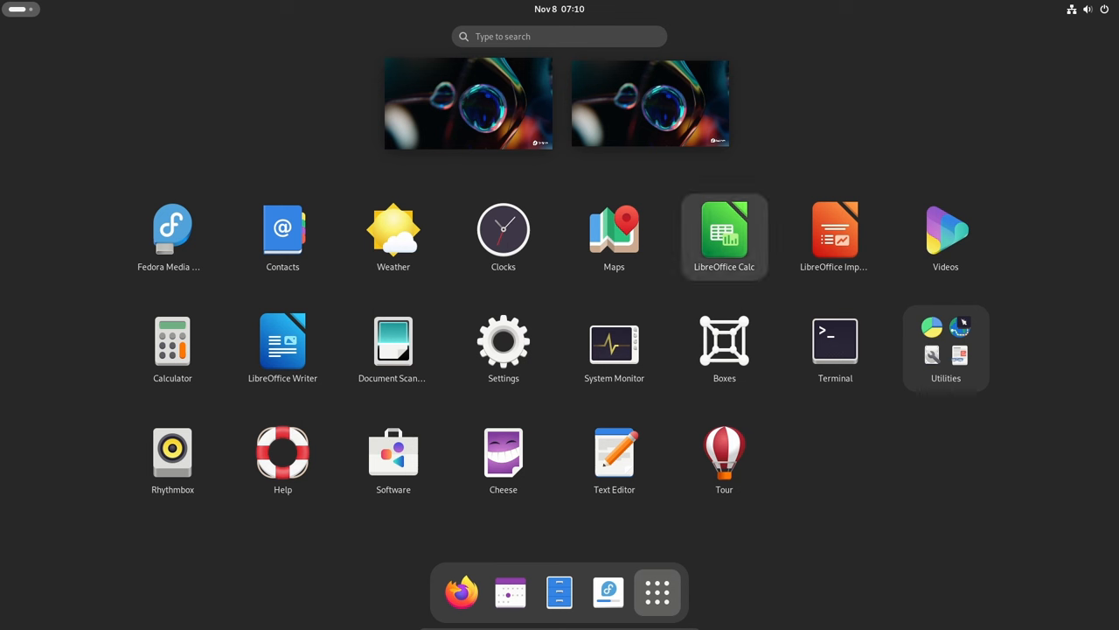
mouse_move(834, 232)
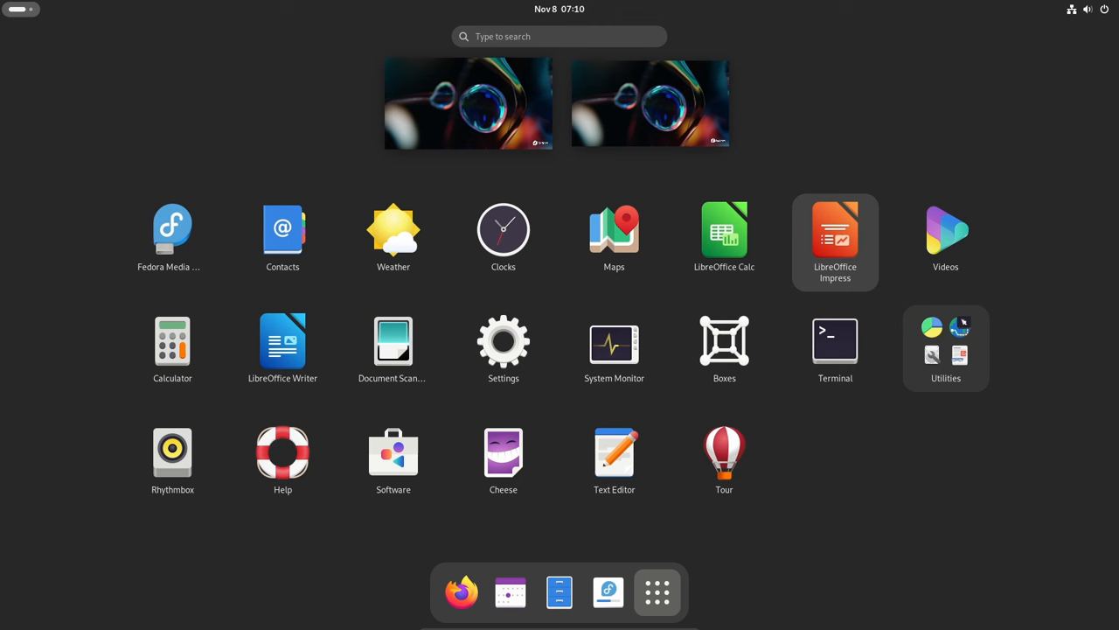
mouse_move(462, 592)
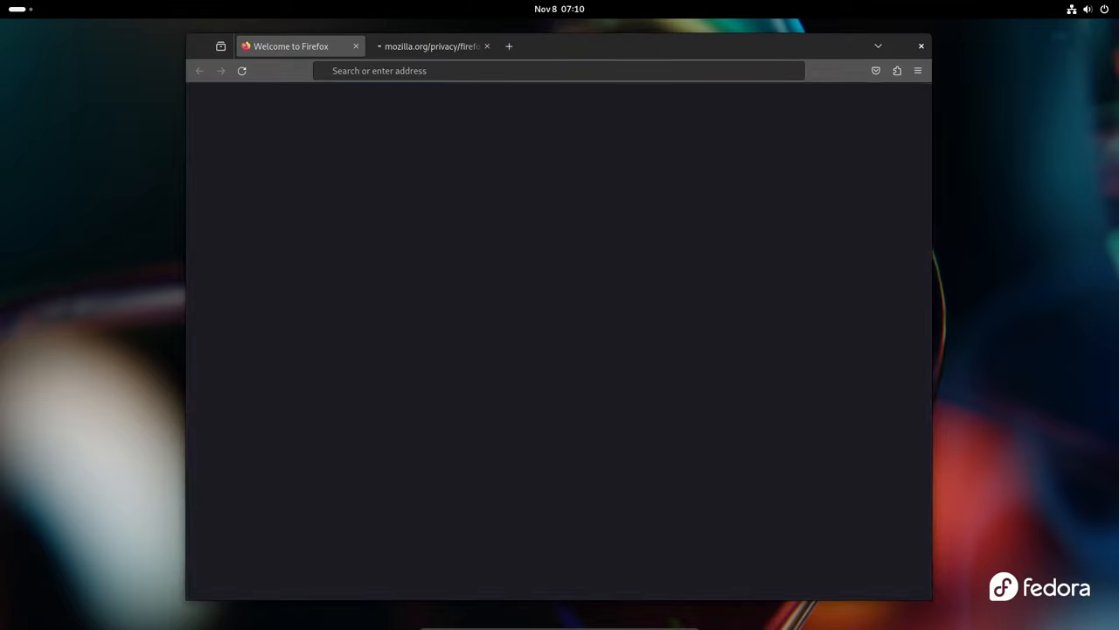
Step: View Firefox's About dialog showing version 119.0 (64-bit), then close it
click(918, 71)
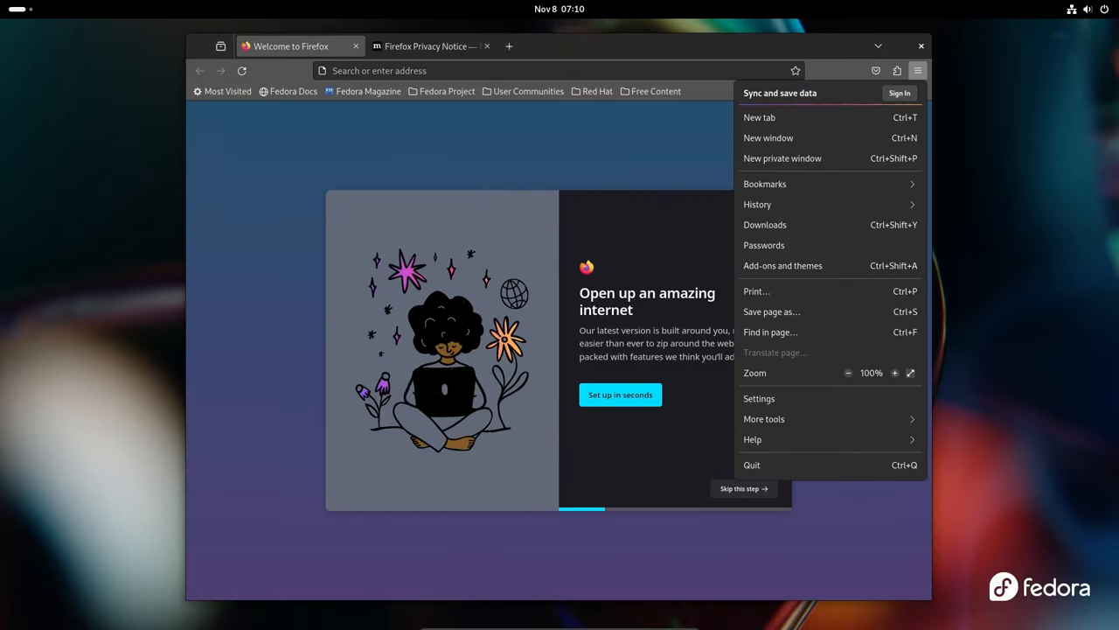
click(753, 439)
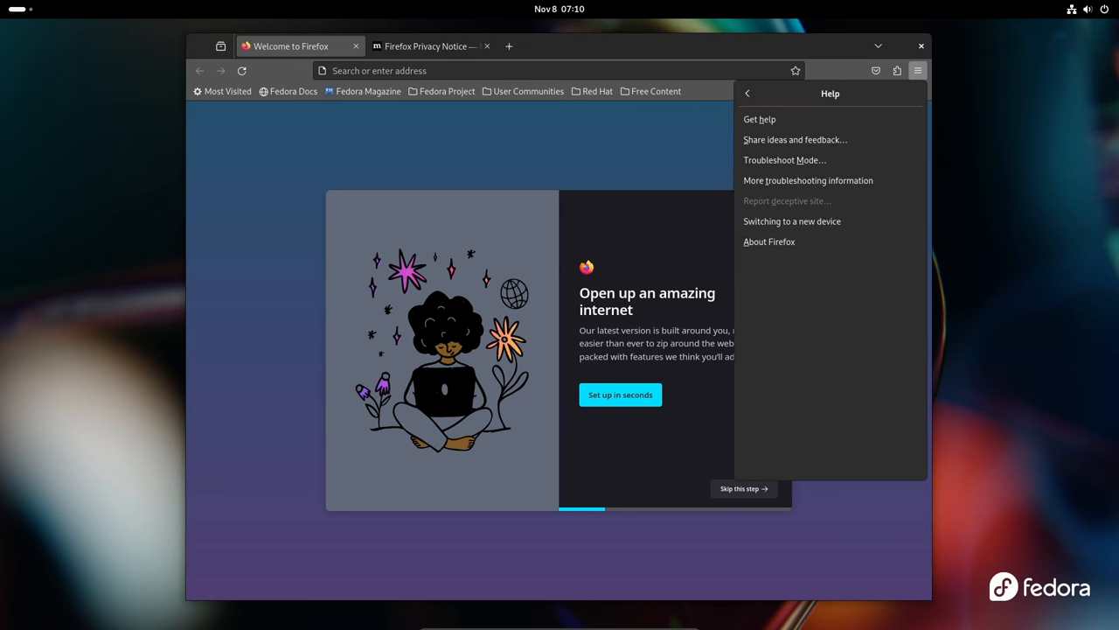
click(769, 241)
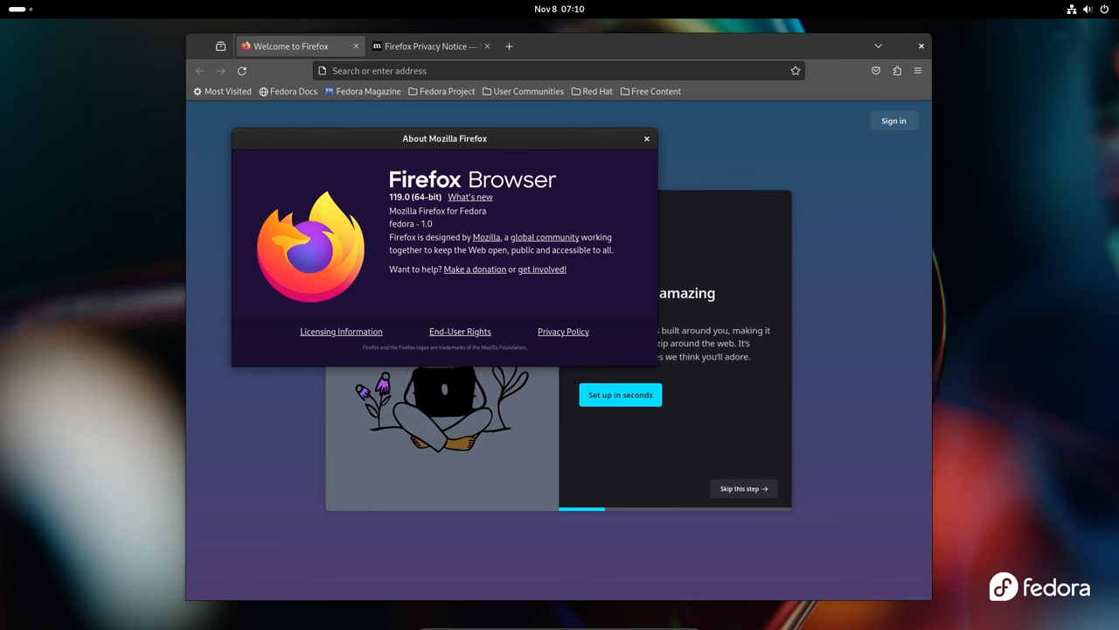
click(647, 138)
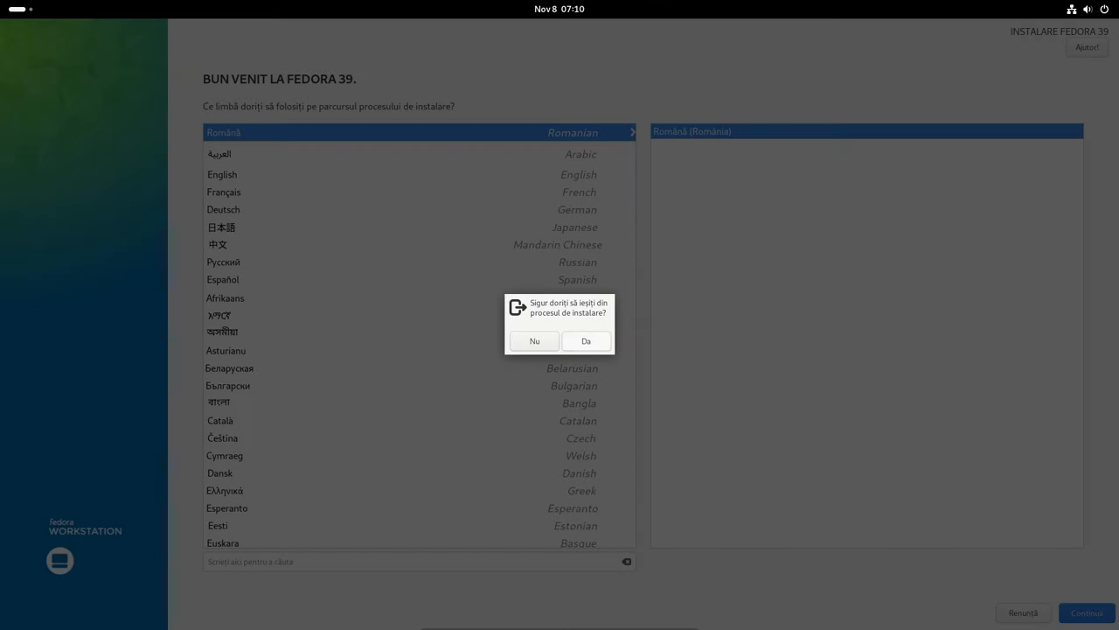
Step: Confirm quitting the Fedora 39 installer with 'Da'
click(534, 341)
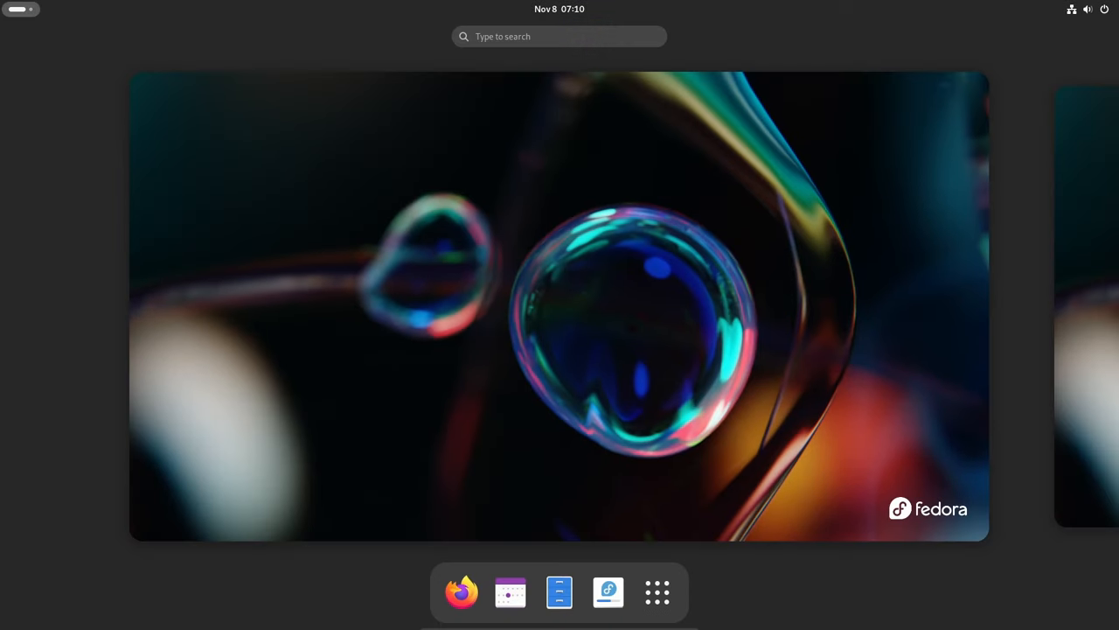
click(657, 592)
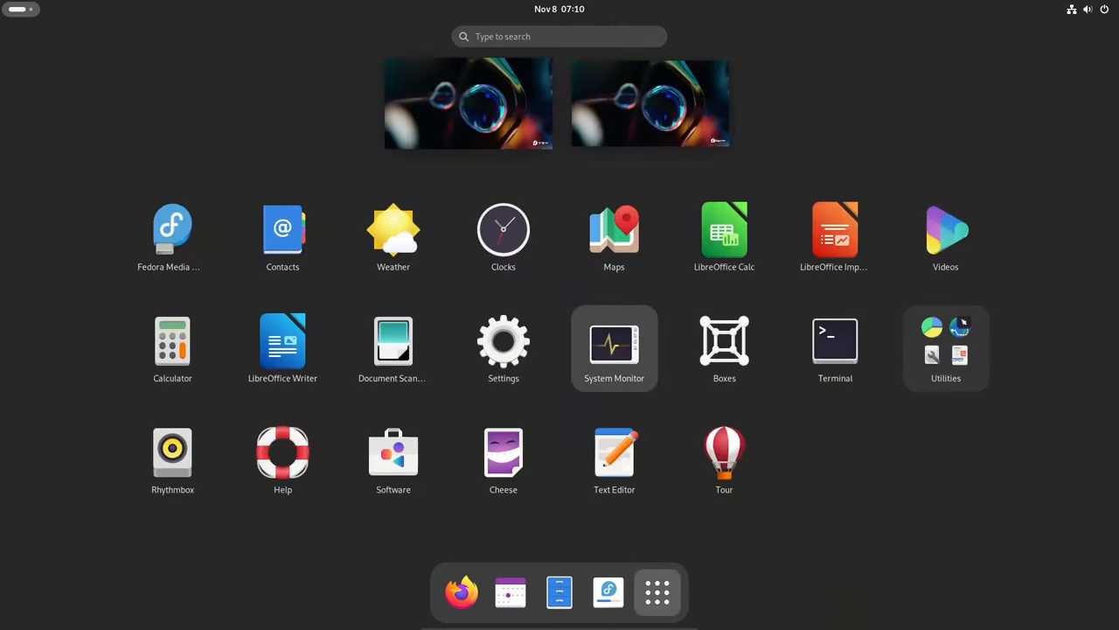
click(614, 343)
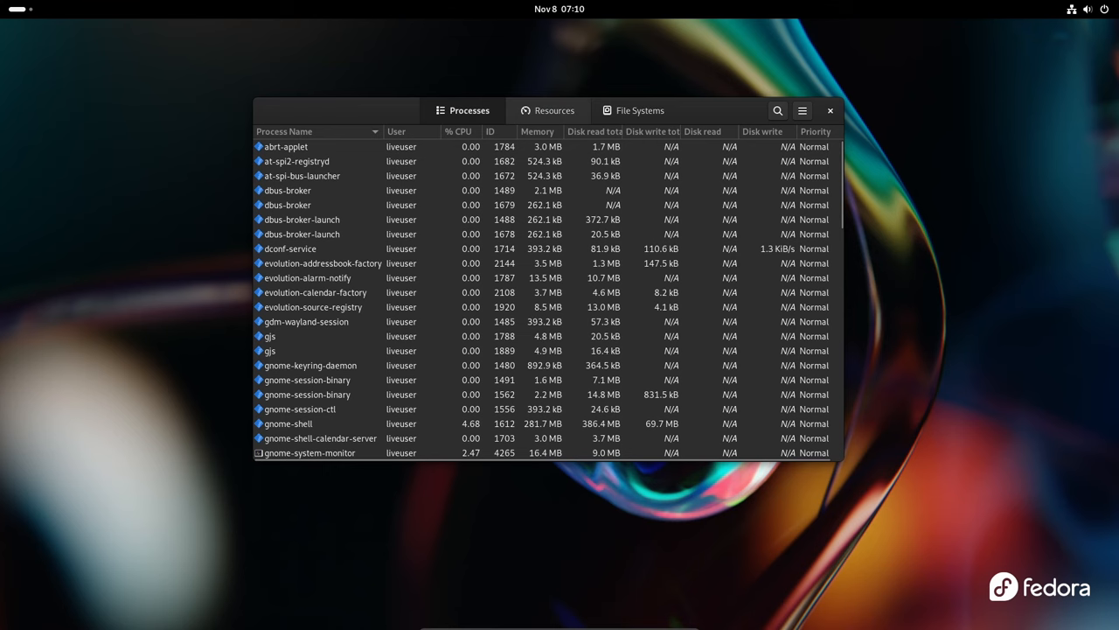
click(555, 111)
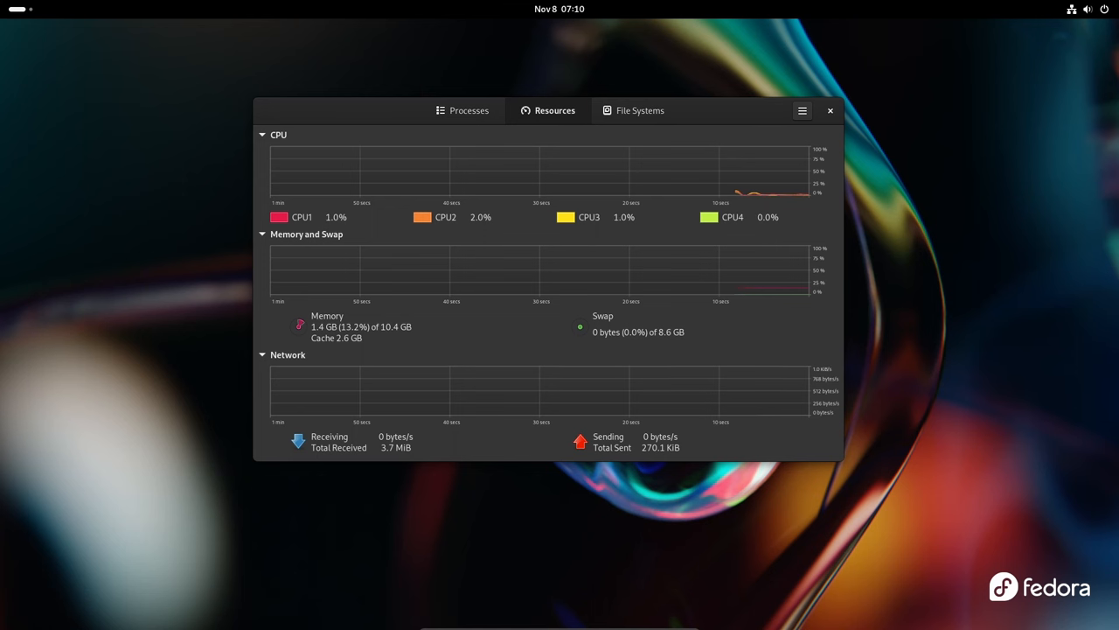
click(640, 111)
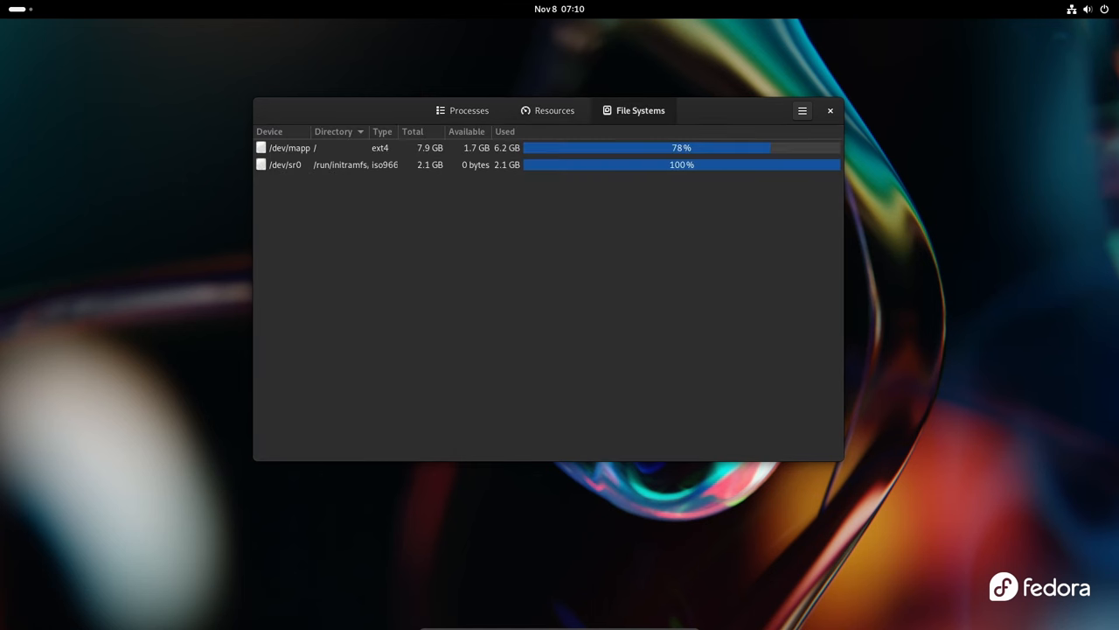
click(554, 111)
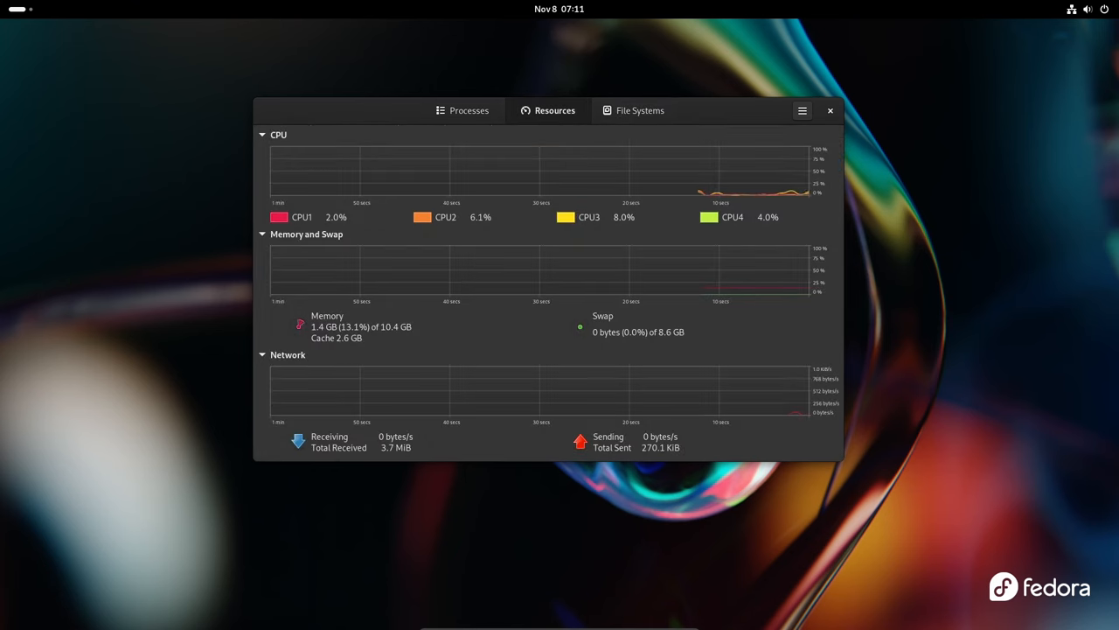
click(801, 110)
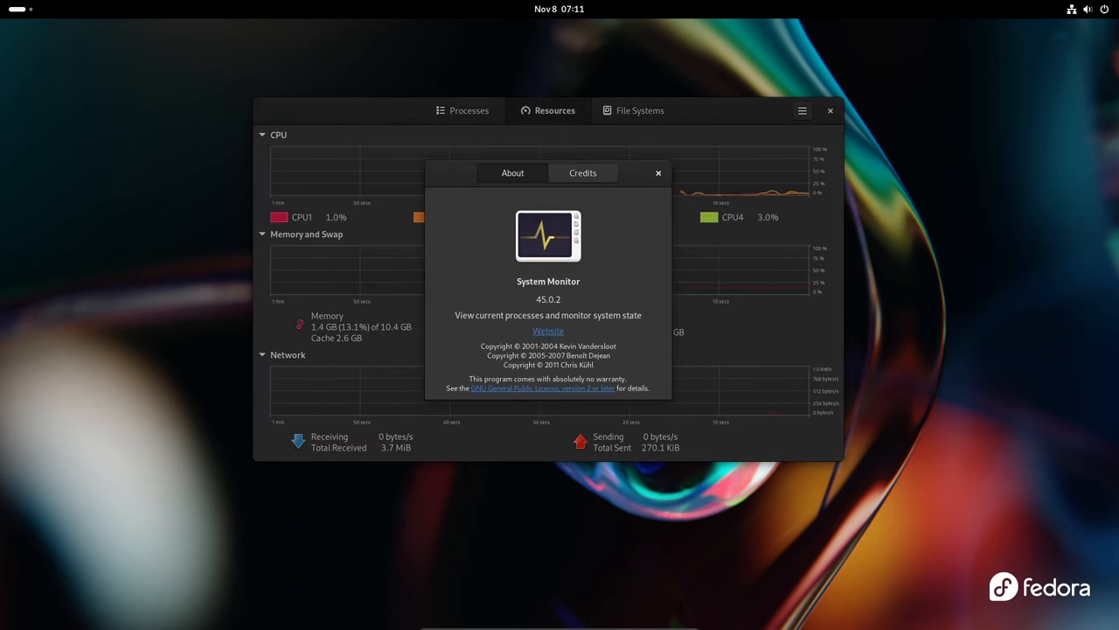
click(659, 172)
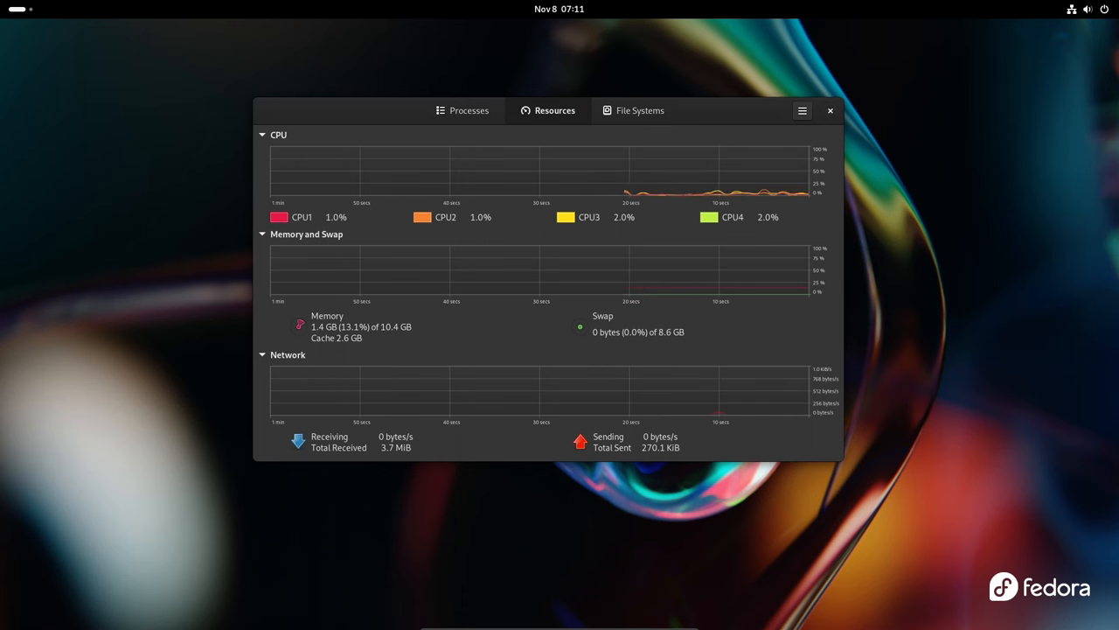
click(469, 110)
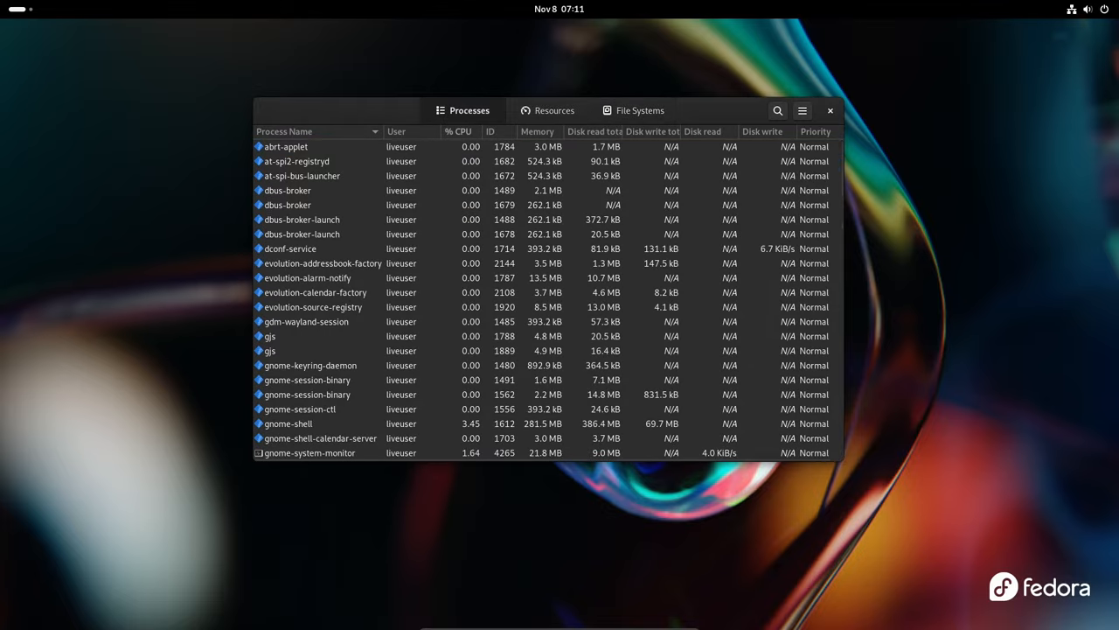
scroll(down, 3)
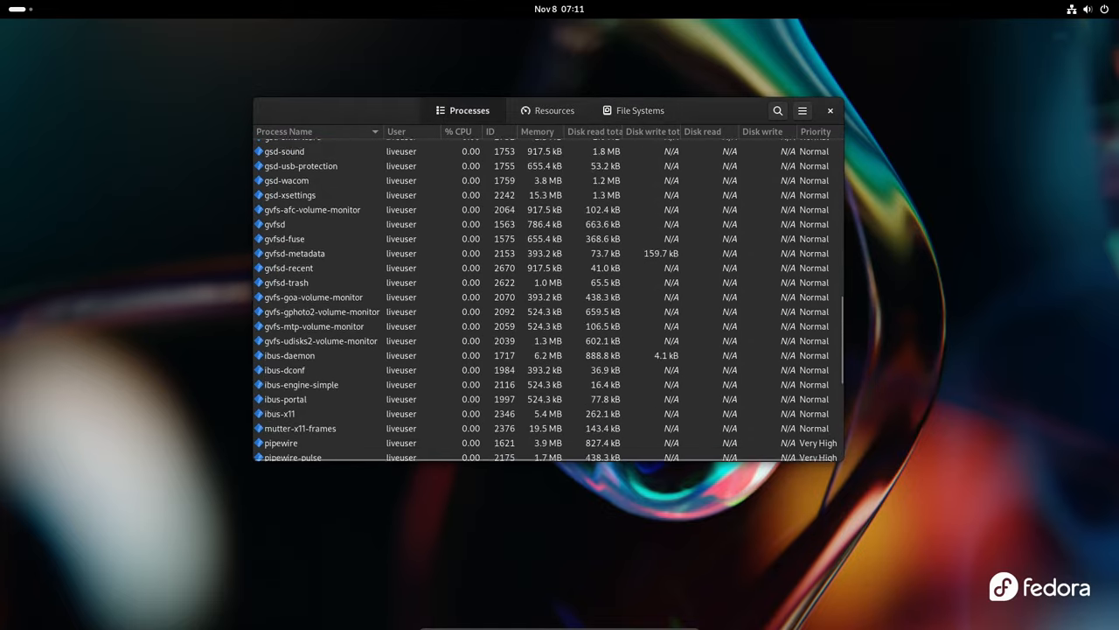
scroll(down, 3)
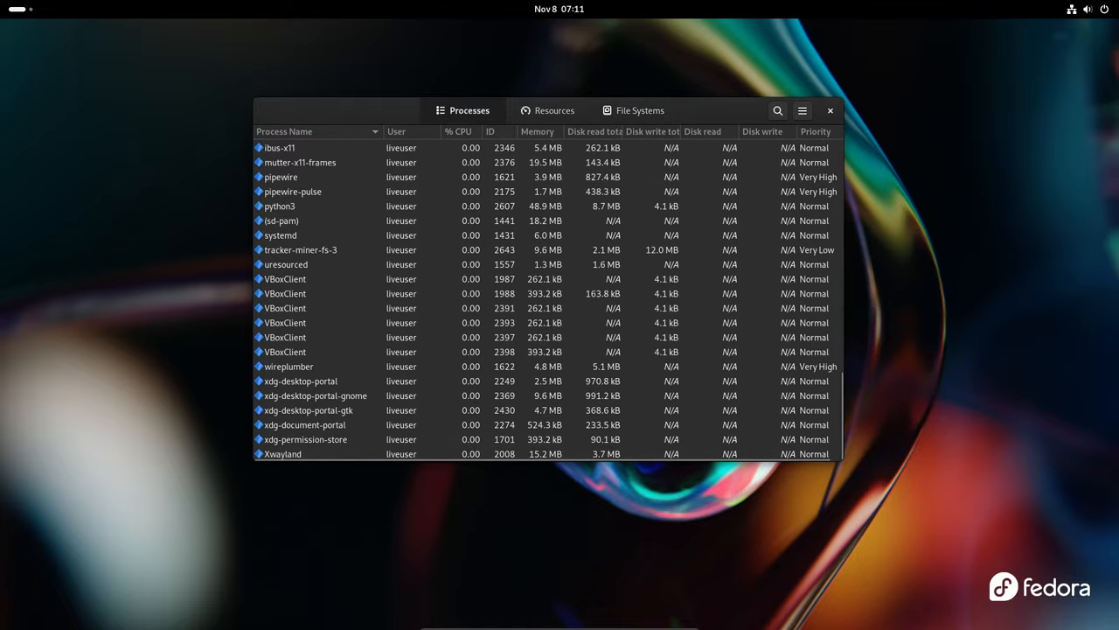
click(830, 110)
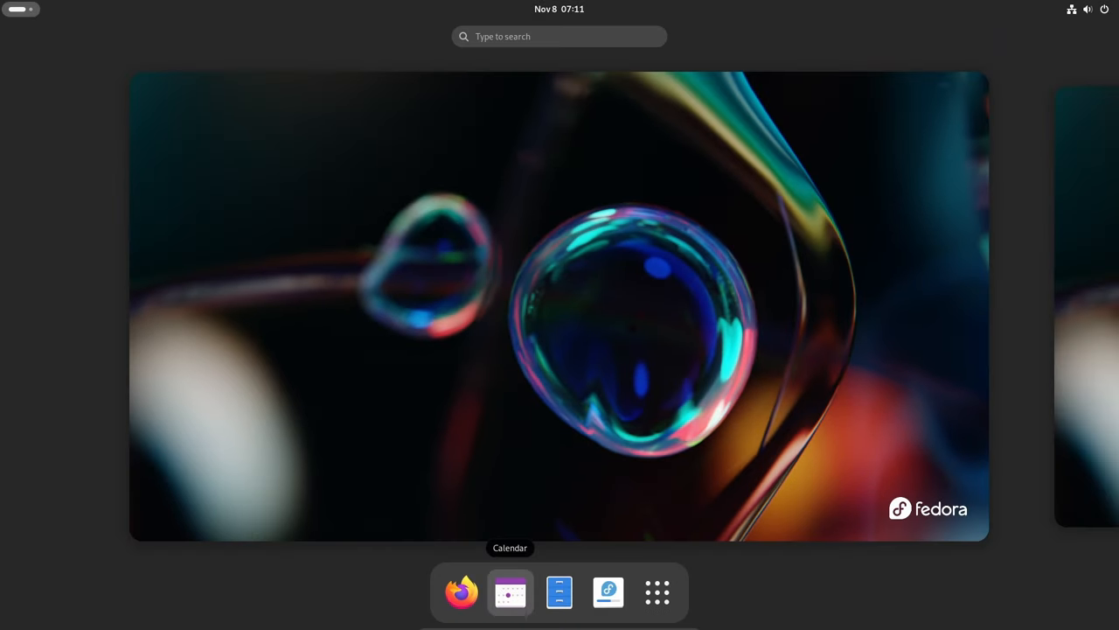
Step: Open the app grid's Utilities folder holding Disks, Logs and Characters
click(509, 592)
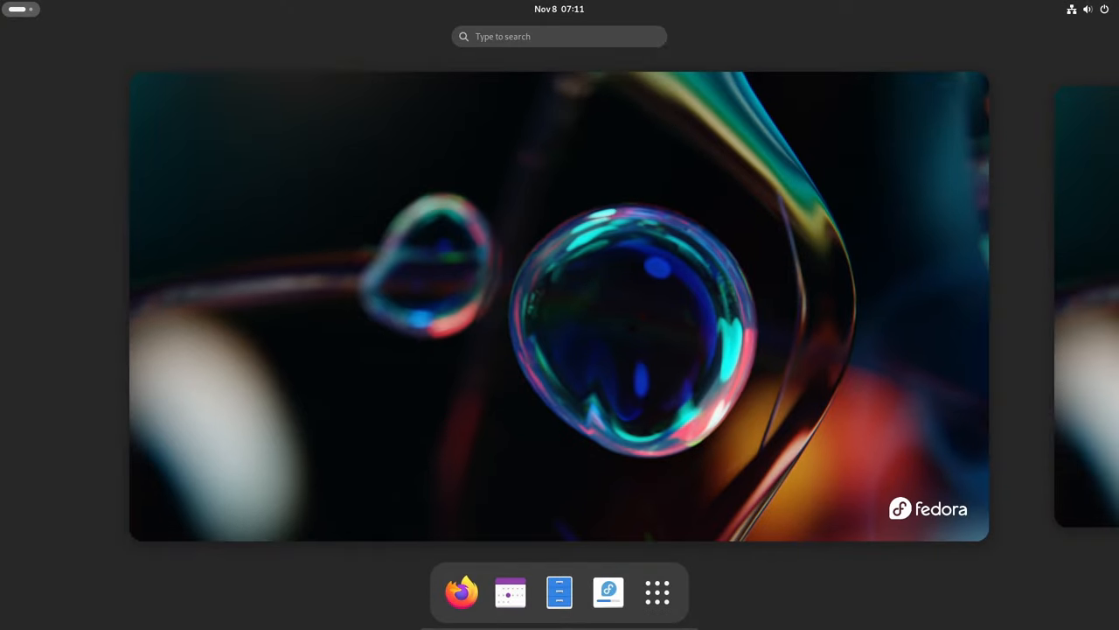
click(657, 592)
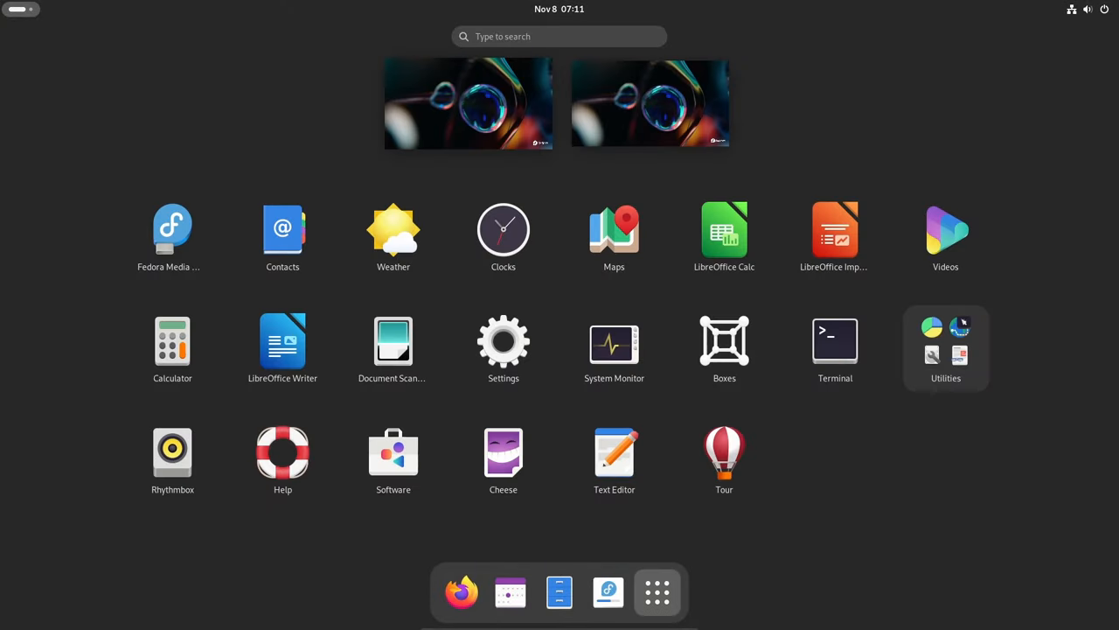
click(945, 345)
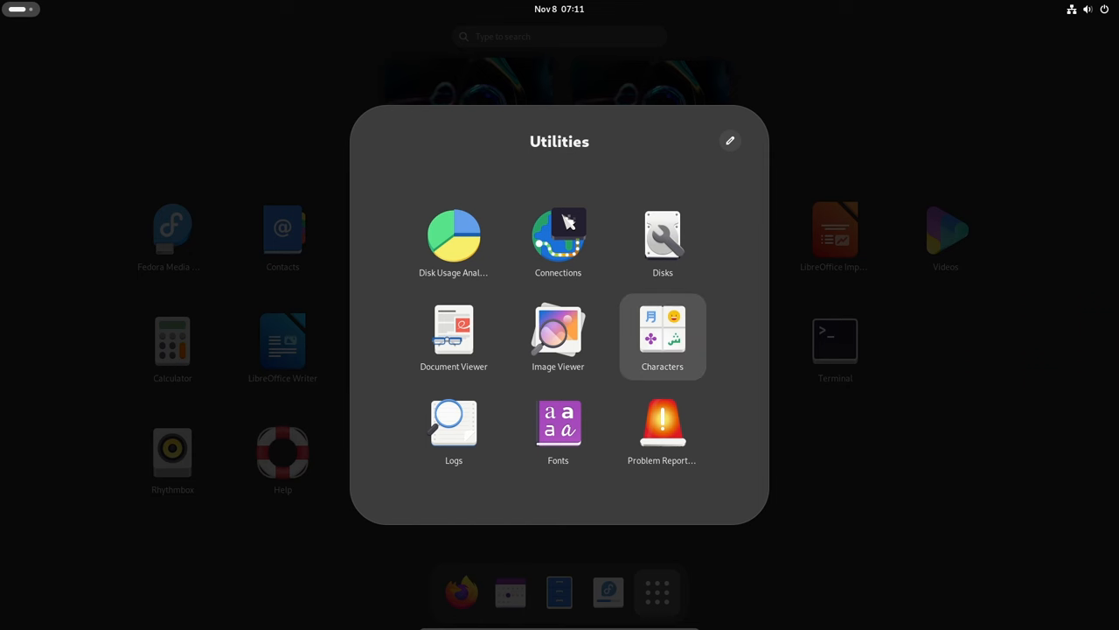
mouse_move(662, 236)
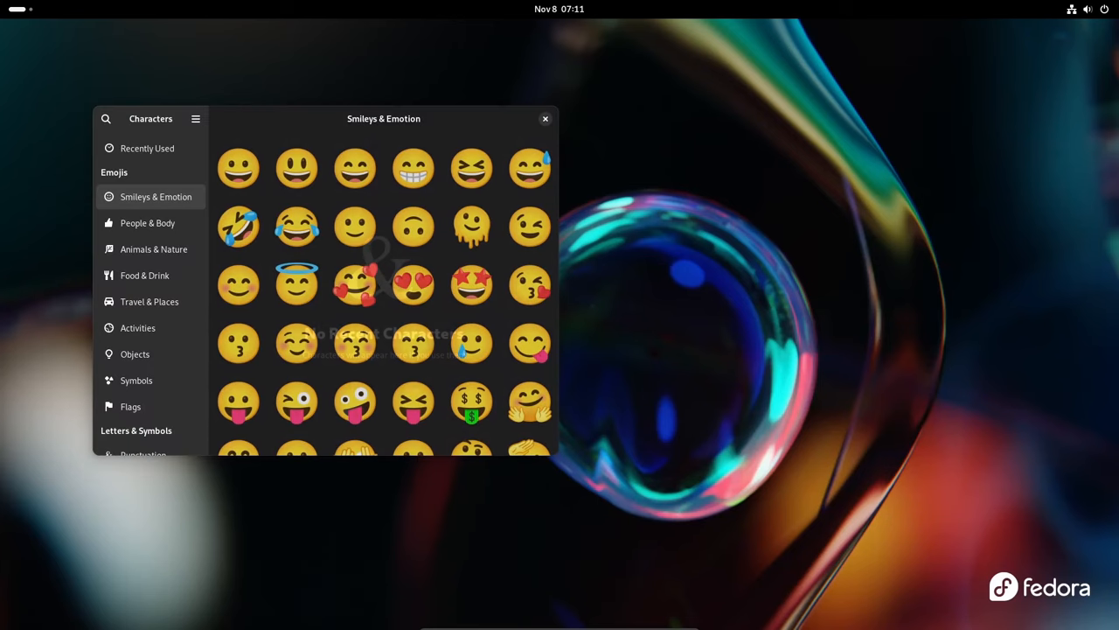
Step: Browse the People & Body, Animals & Nature, Food & Drink and Travel & Places emoji
scroll(down, 3)
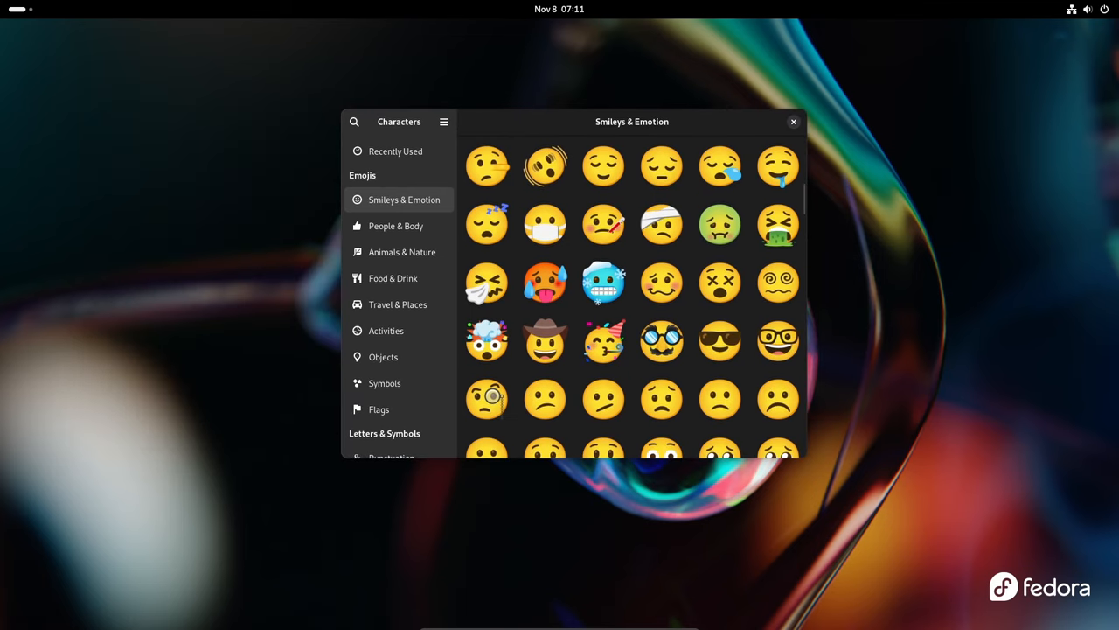
scroll(down, 3)
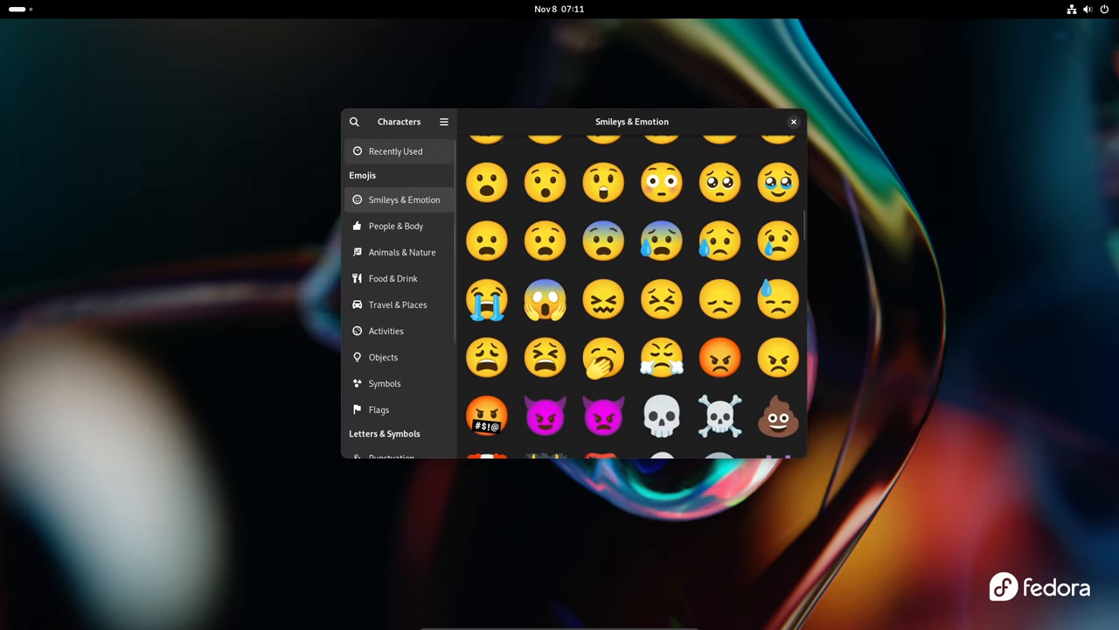
click(395, 226)
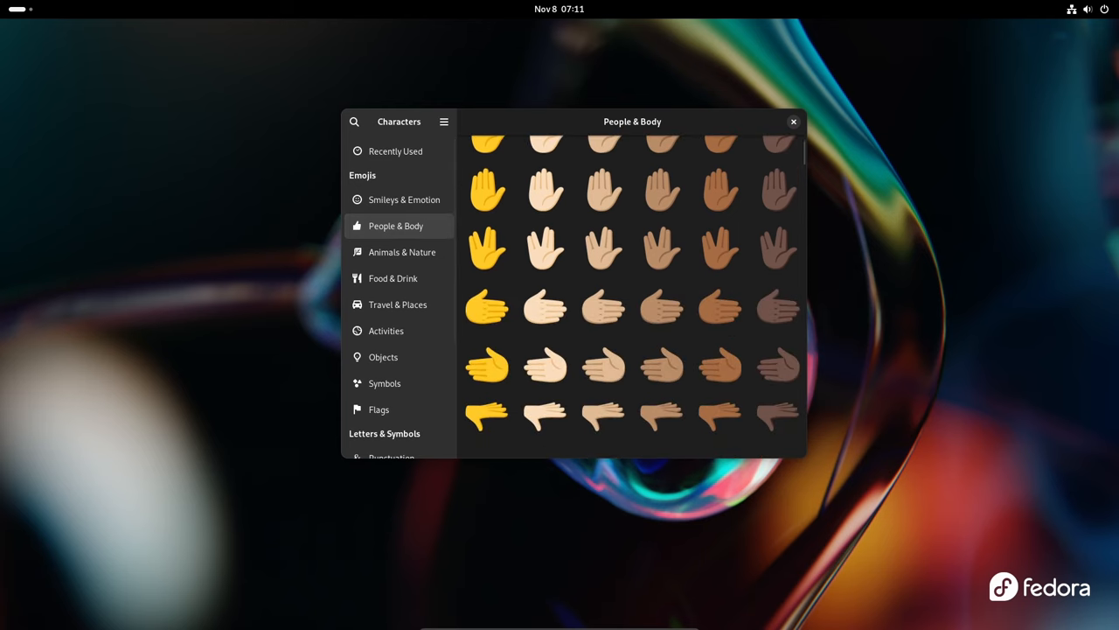
click(401, 252)
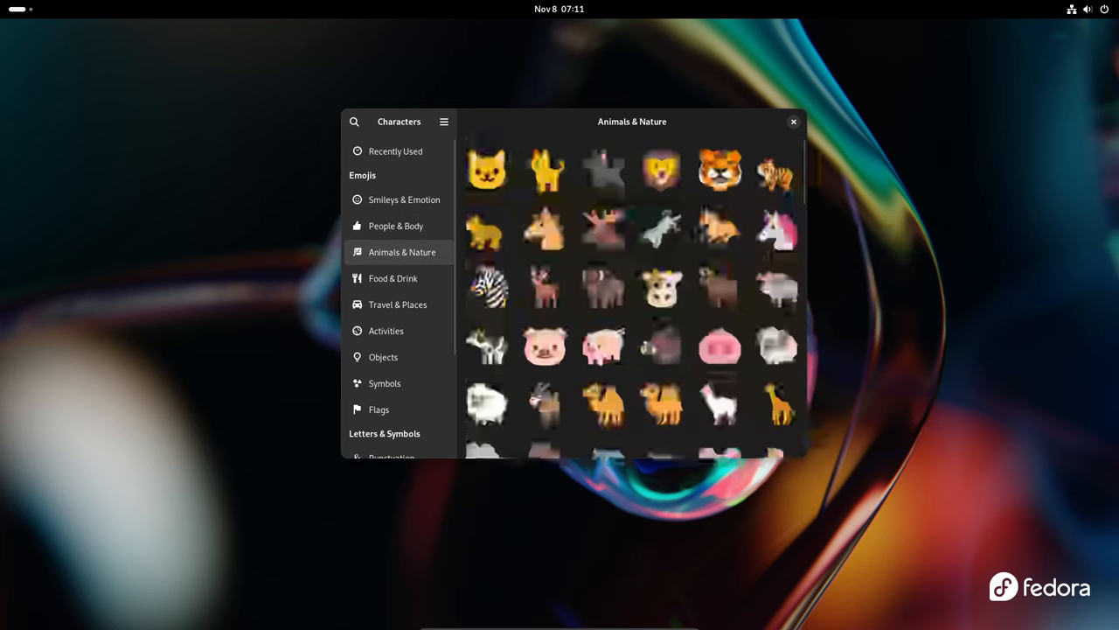
click(393, 278)
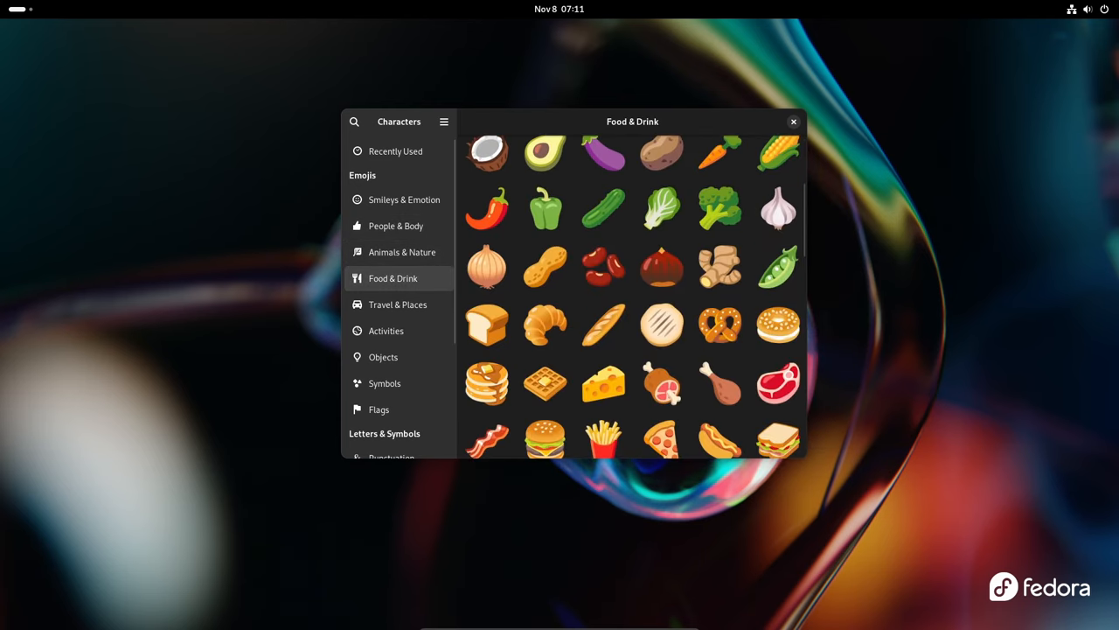
click(398, 305)
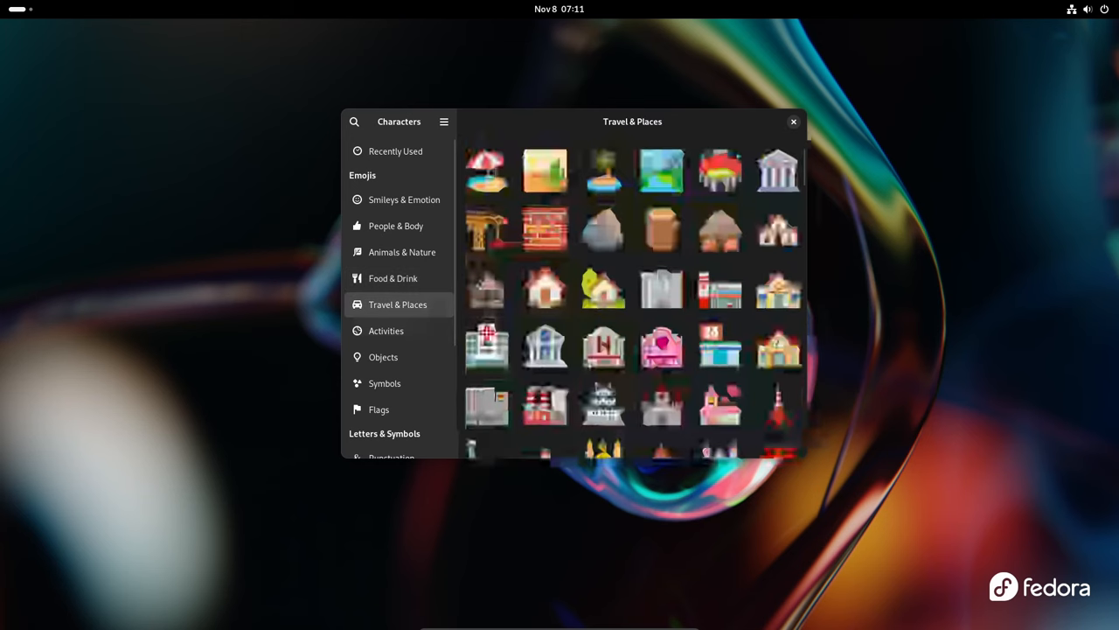
Step: Browse the Activities, Symbols, Flags, Punctuation and Pictures character categories
scroll(down, 3)
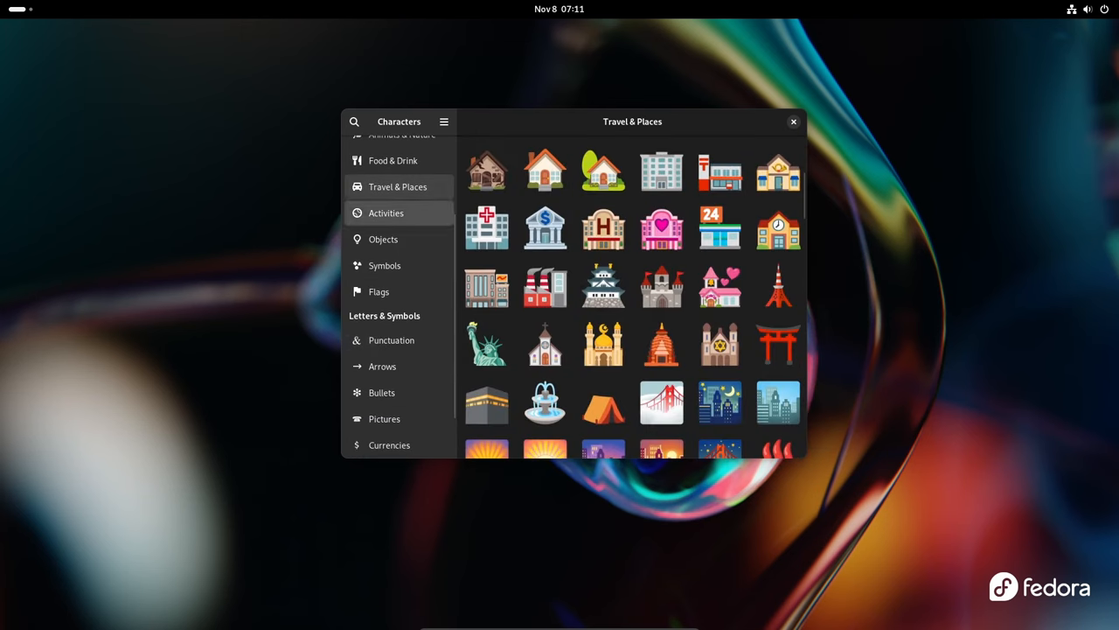
click(385, 212)
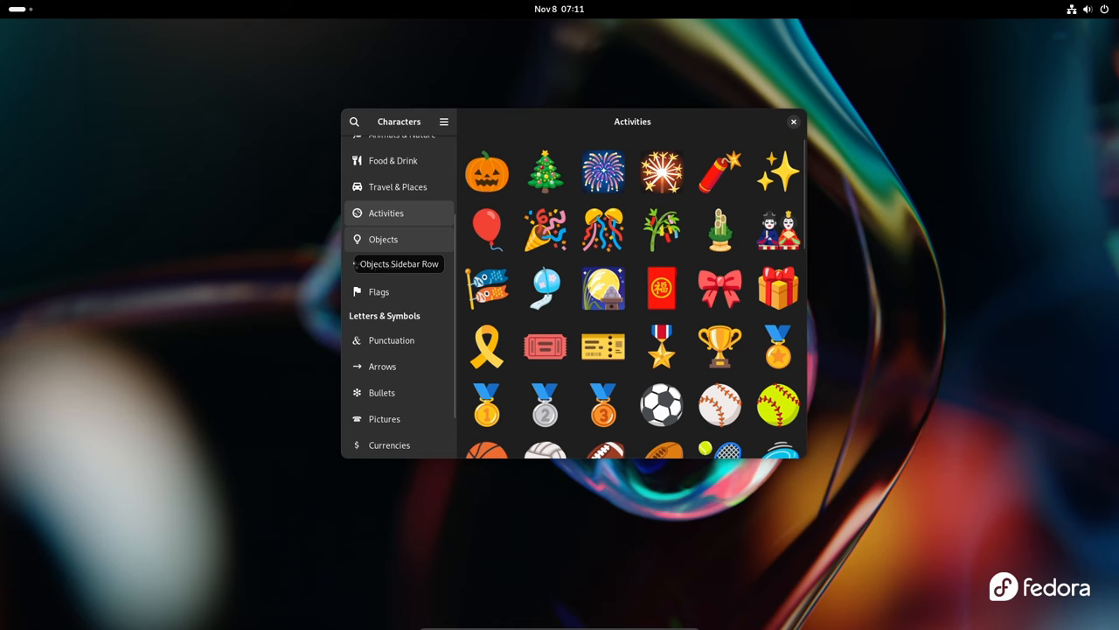
click(384, 265)
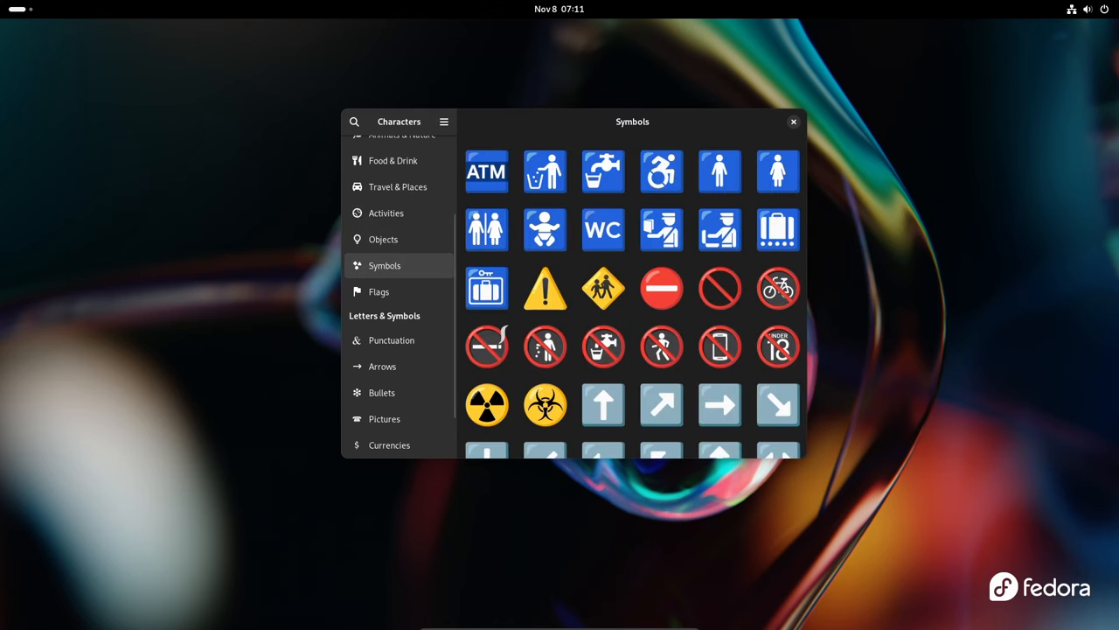
click(380, 291)
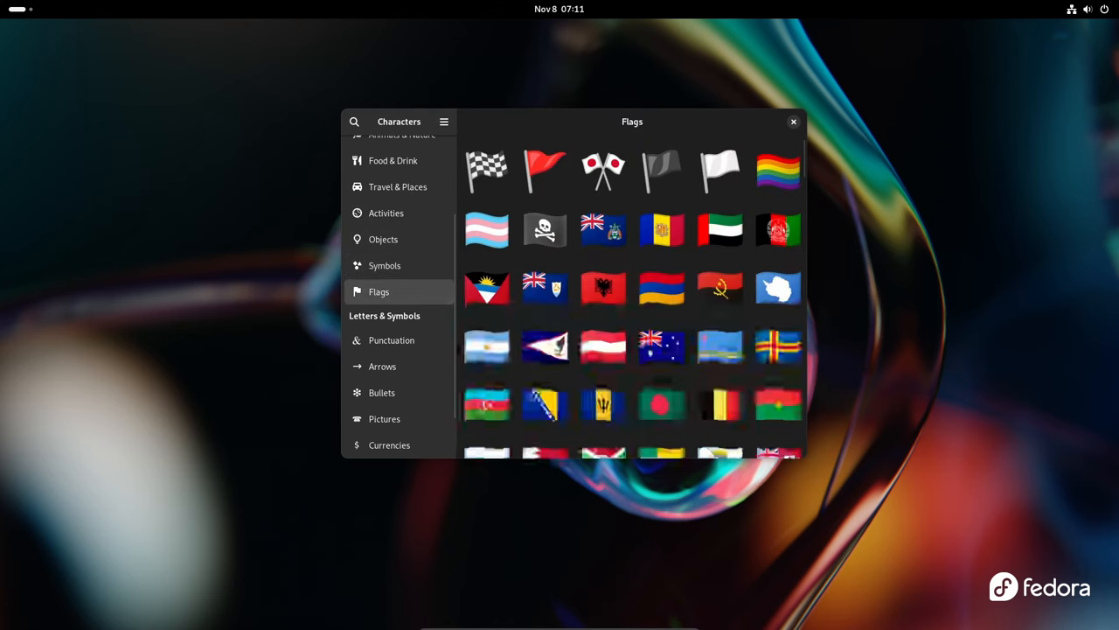
click(392, 340)
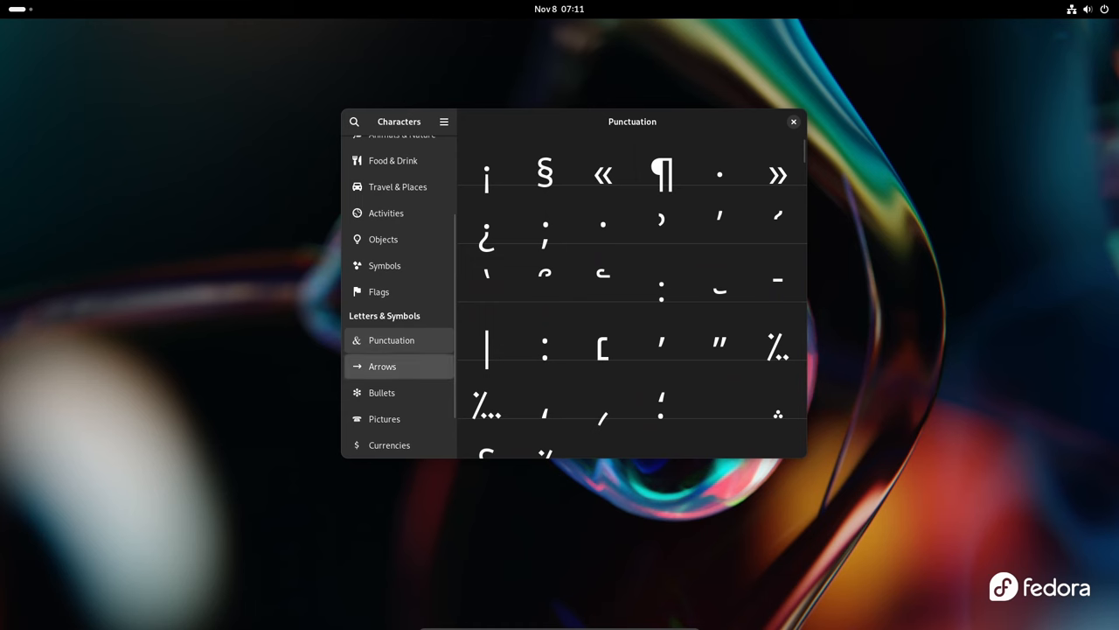
click(385, 419)
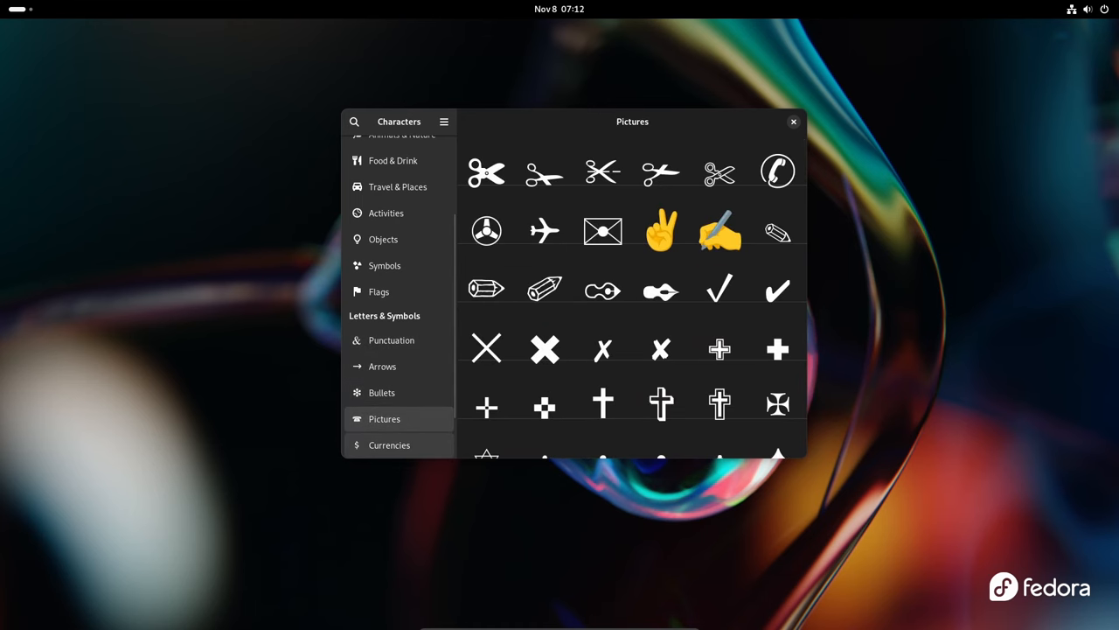
click(793, 121)
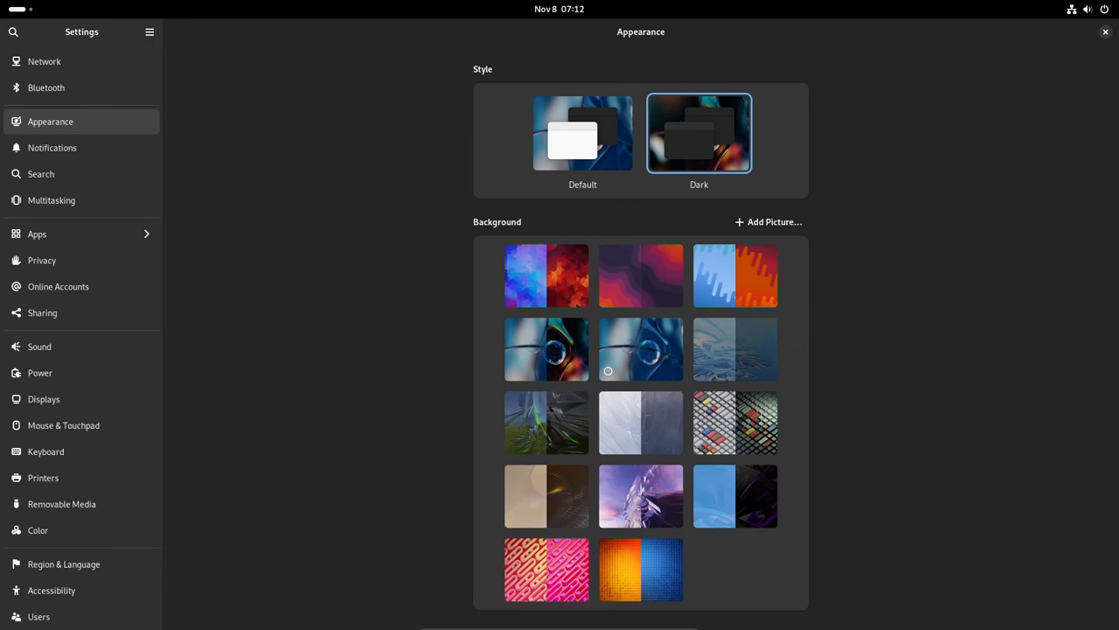
Step: Apply the purple wave wallpaper in Appearance and close the Settings window
click(641, 275)
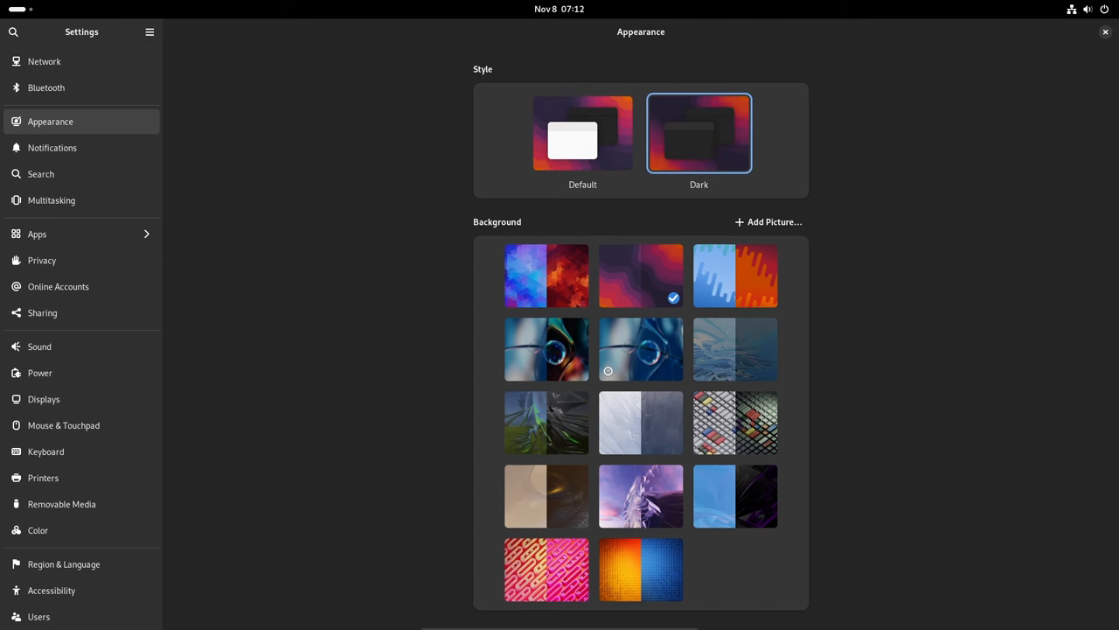
click(1105, 33)
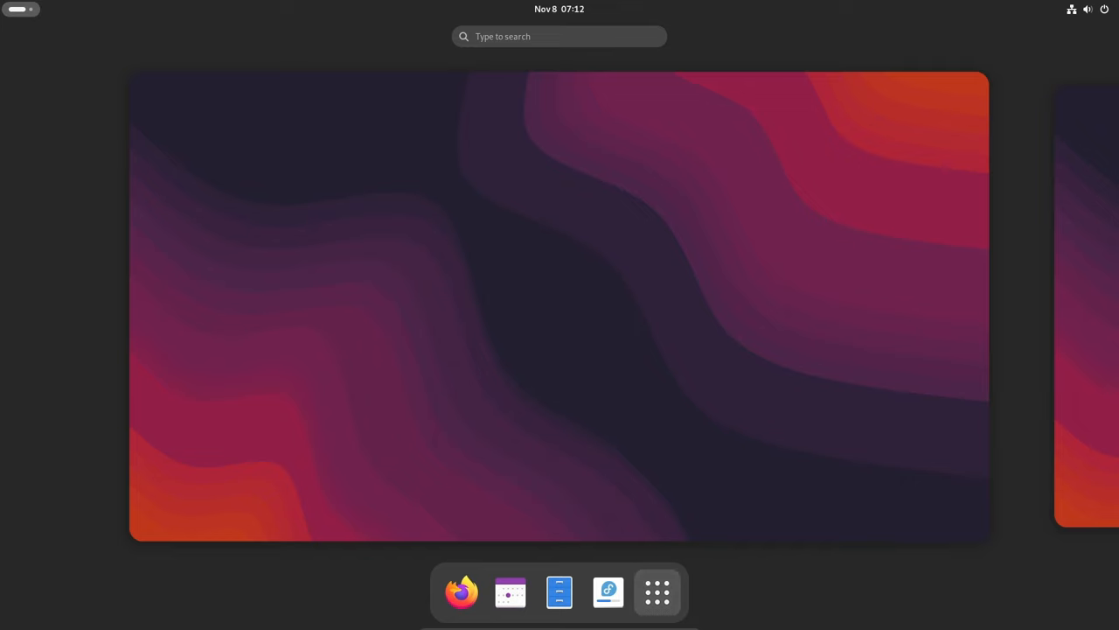
Step: Show the grid of all installed applications from the dash
click(657, 592)
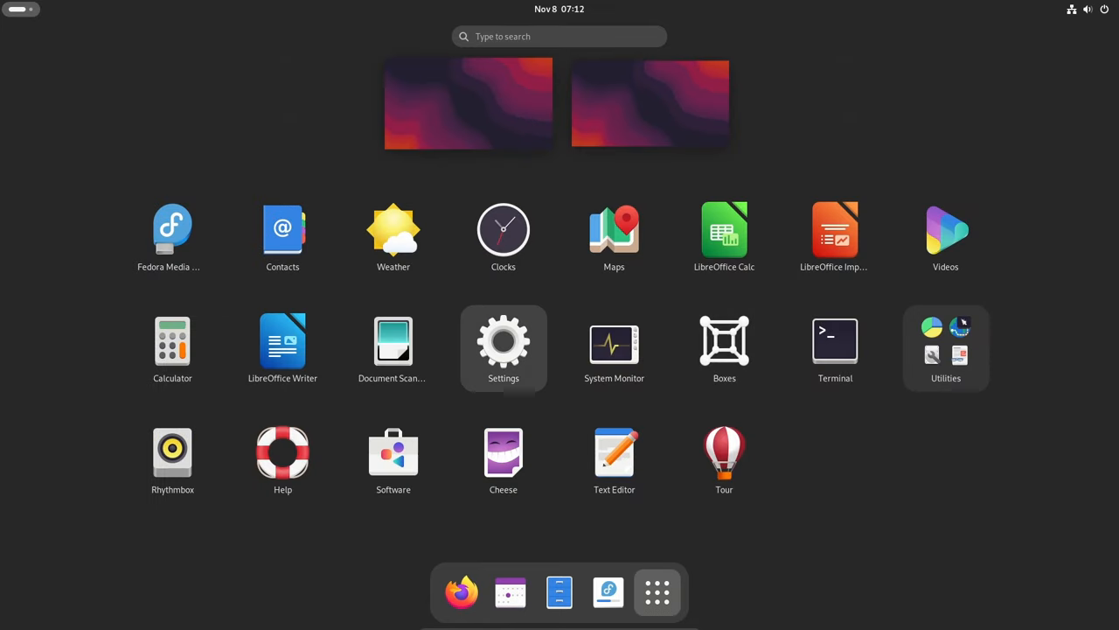
mouse_move(393, 459)
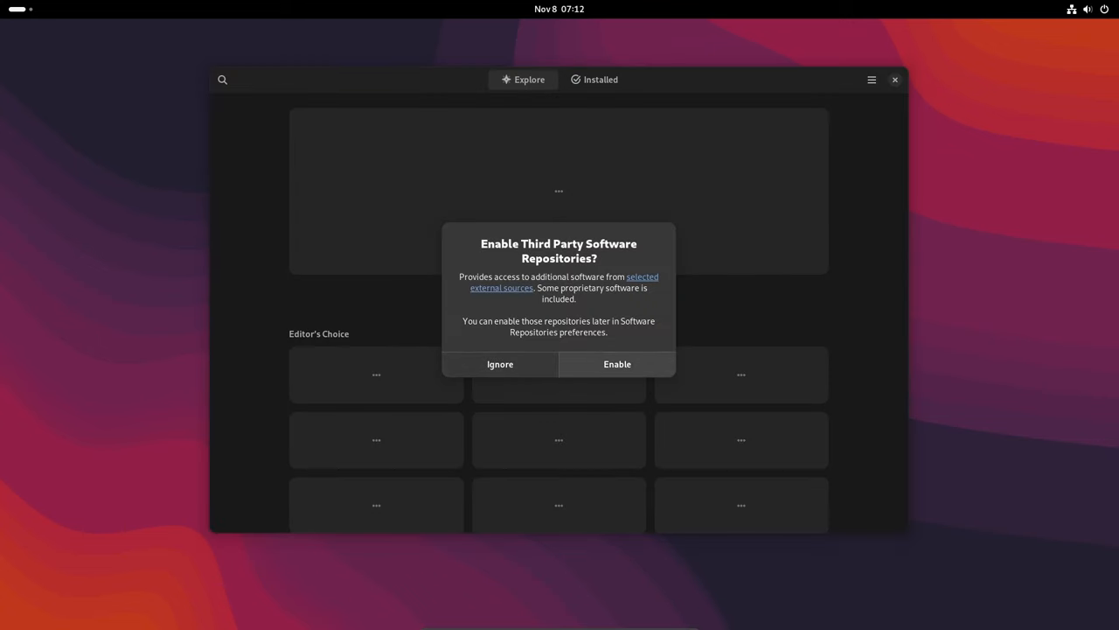
Step: Ignore the third-party repositories prompt, view About Software, and switch between Installed and Explore
click(500, 363)
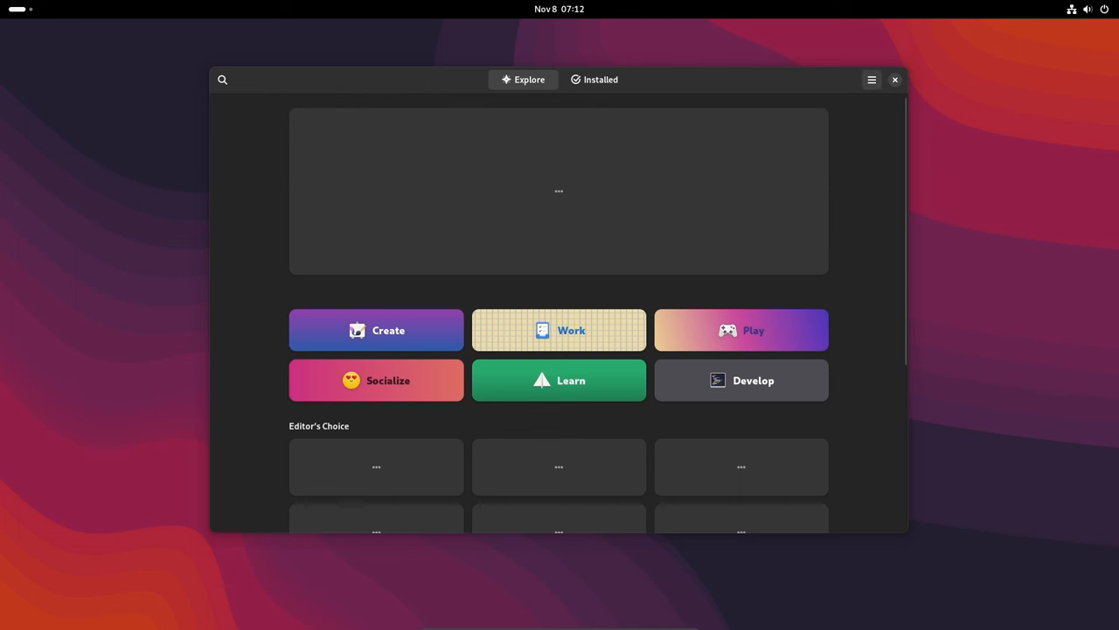
click(872, 79)
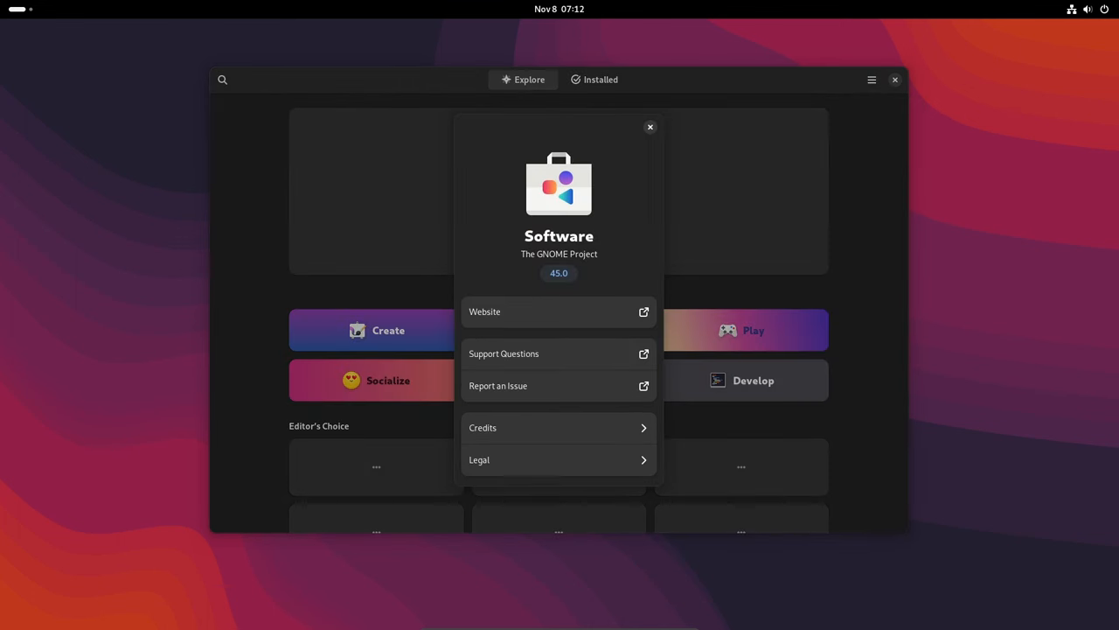
click(594, 79)
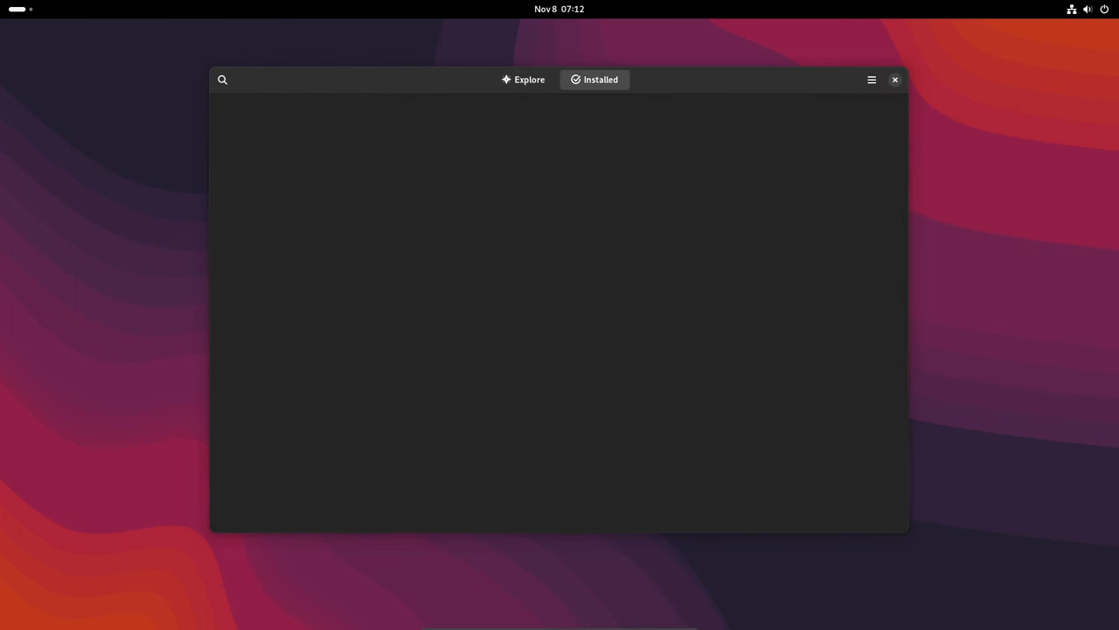
click(595, 80)
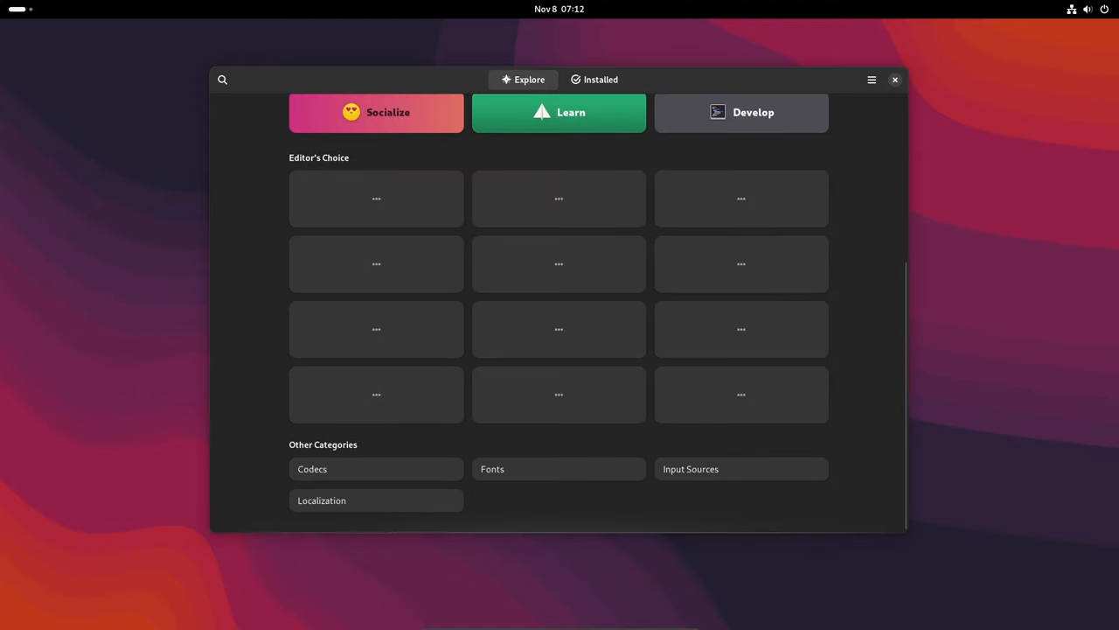
Step: Close the Software store and launch Text Editor from the app grid
click(895, 80)
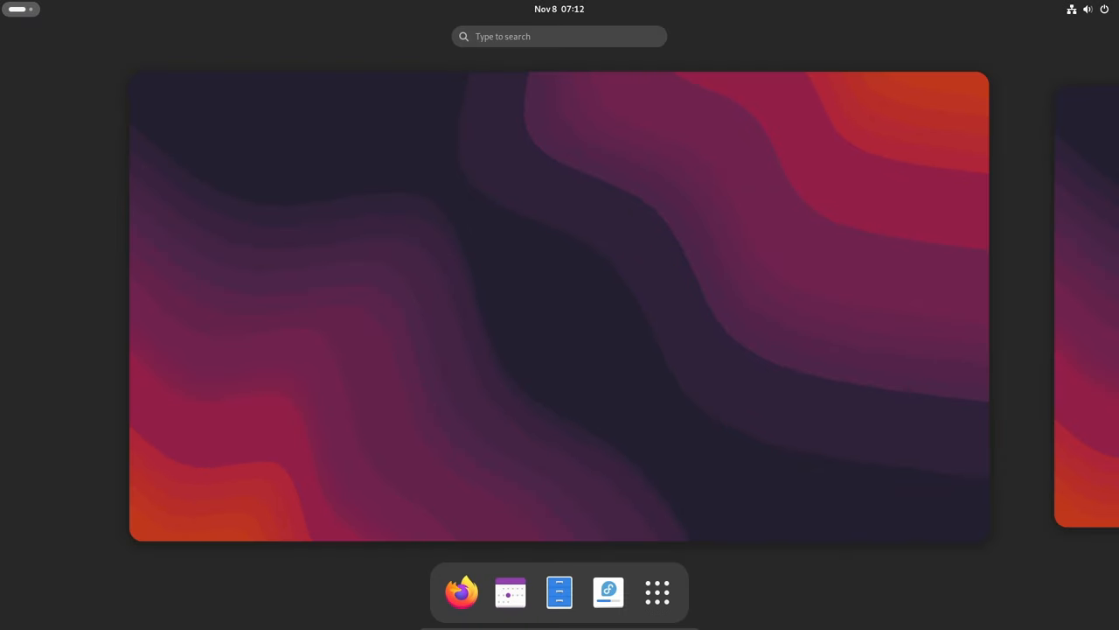
click(657, 592)
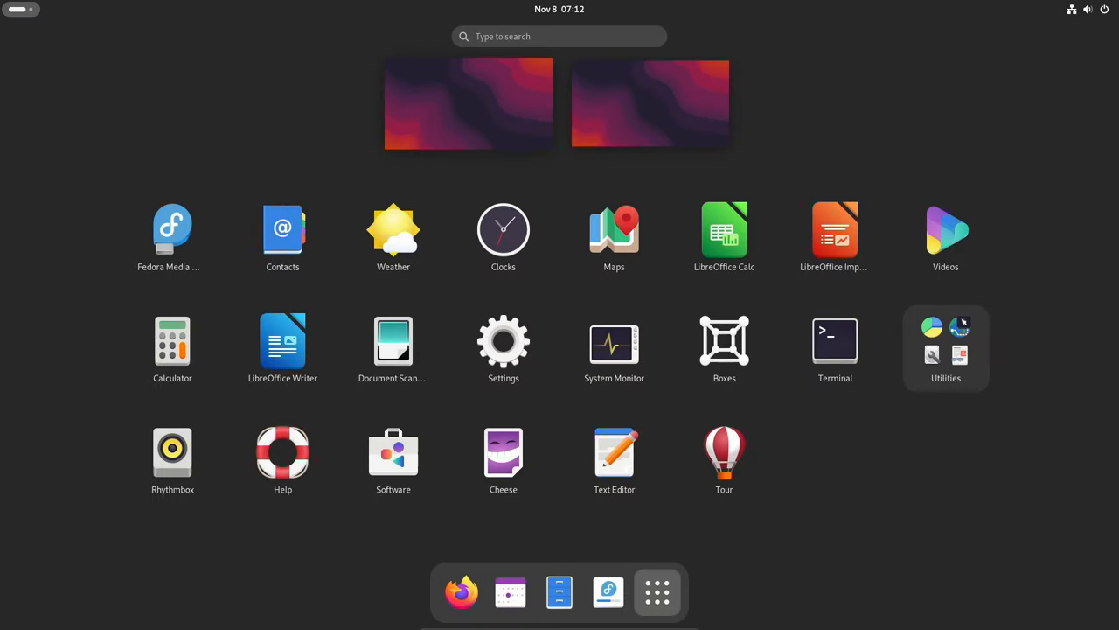
click(656, 592)
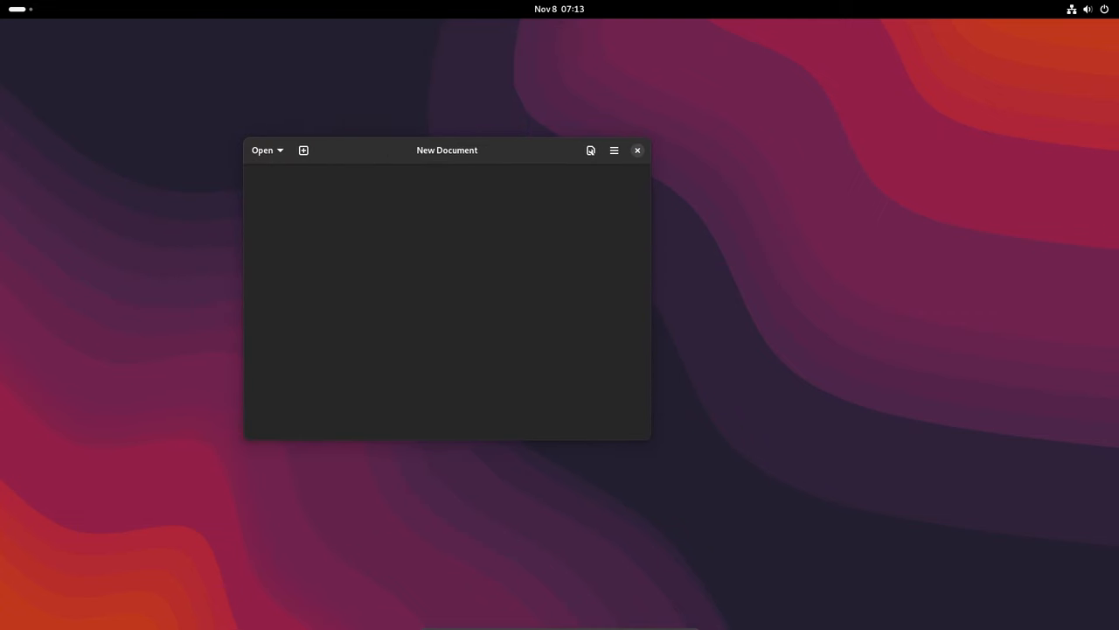
Step: Close the blank Text Editor document window
click(614, 150)
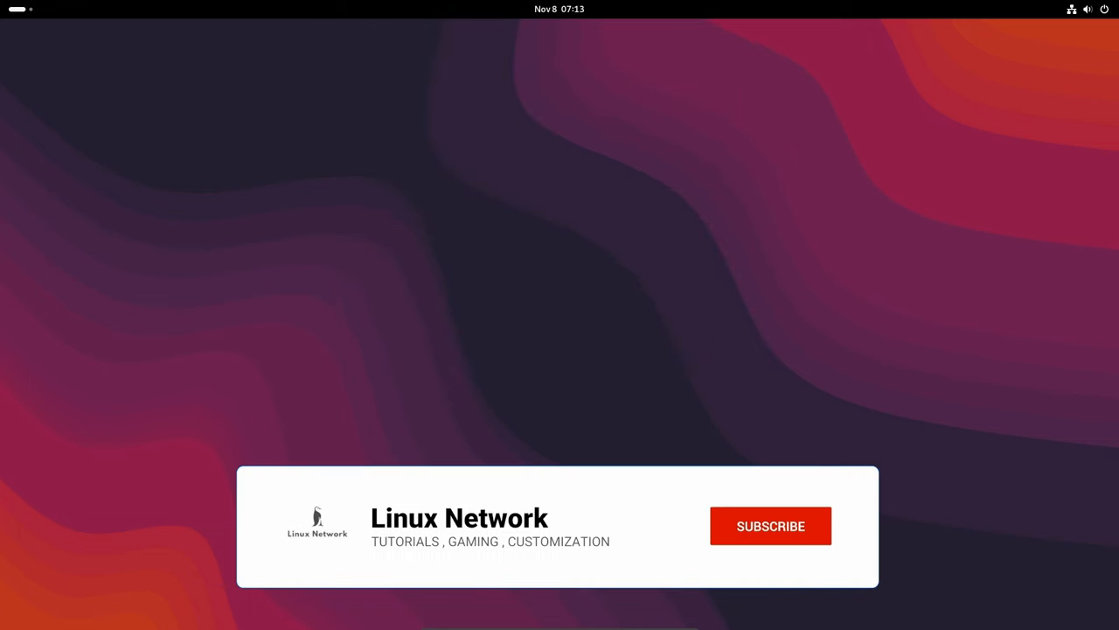
click(770, 526)
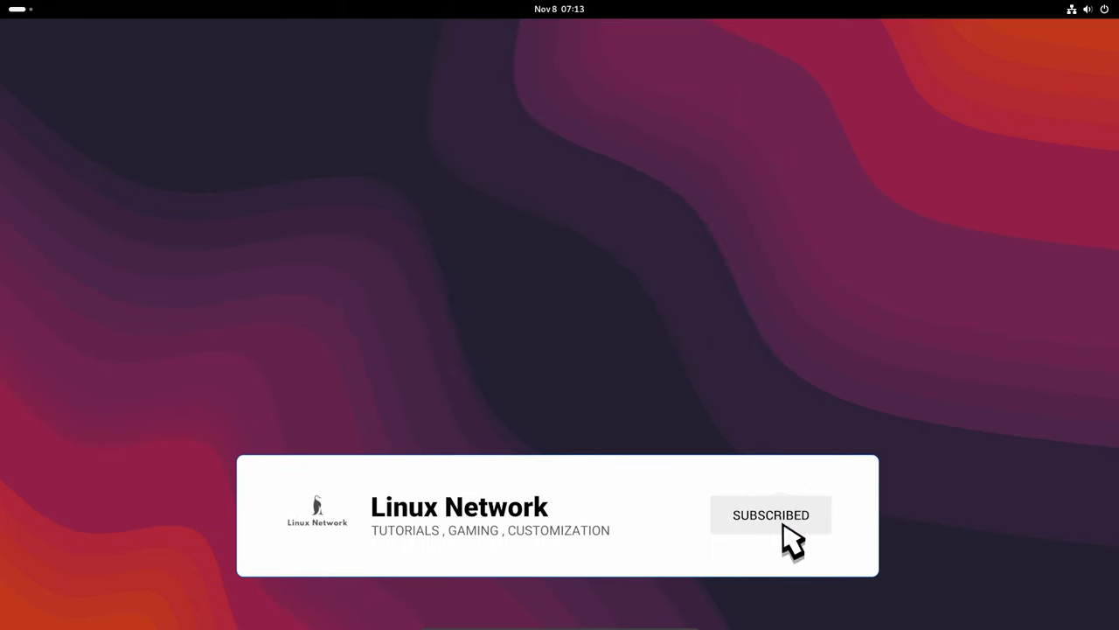